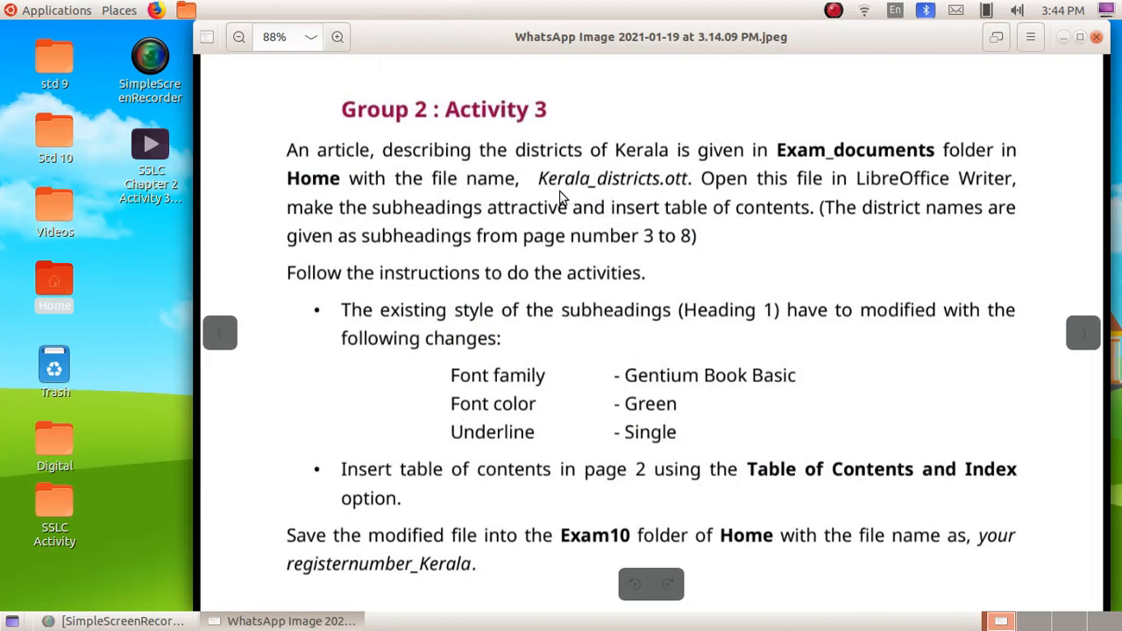
{"action": "mouse_move", "coordinate": [908, 149]}
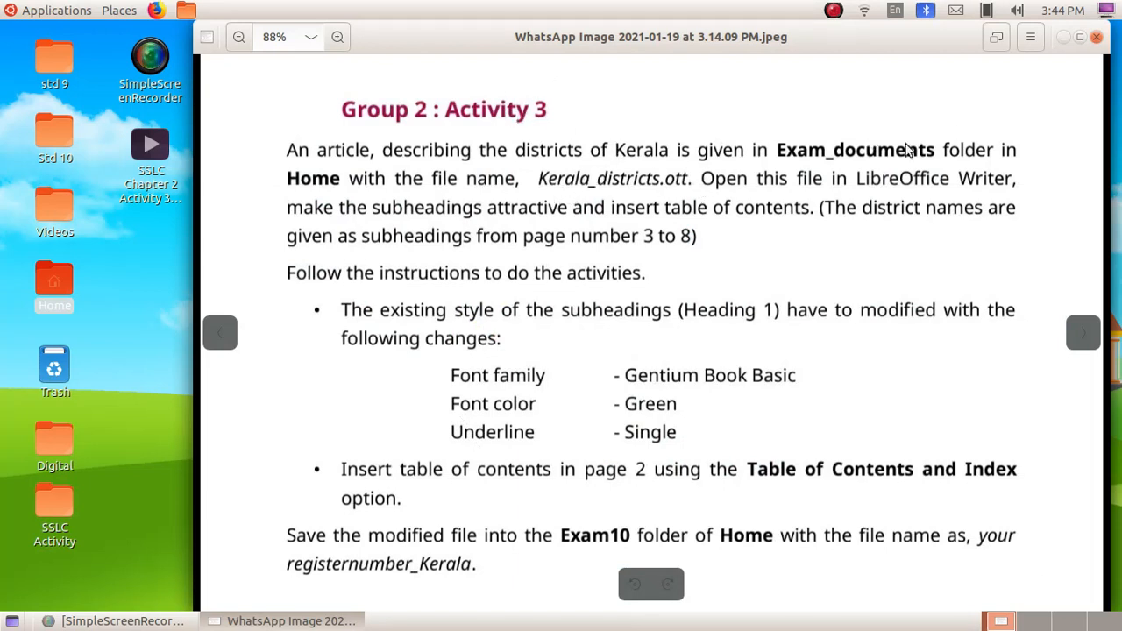
{"action": "mouse_move", "coordinate": [544, 230]}
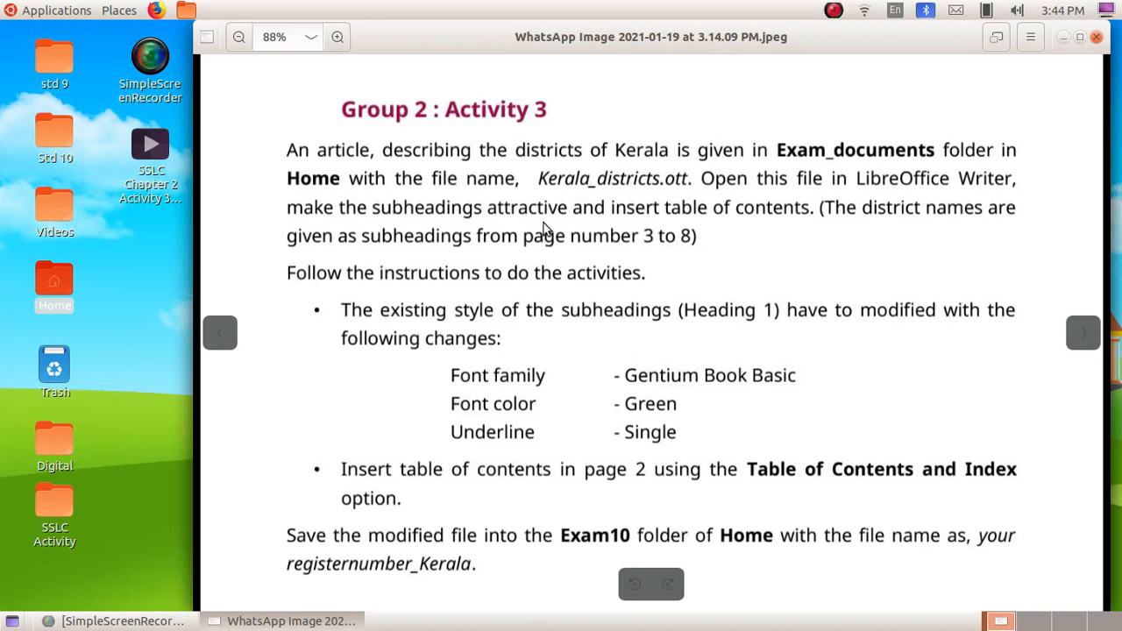
{"action": "mouse_move", "coordinate": [429, 214]}
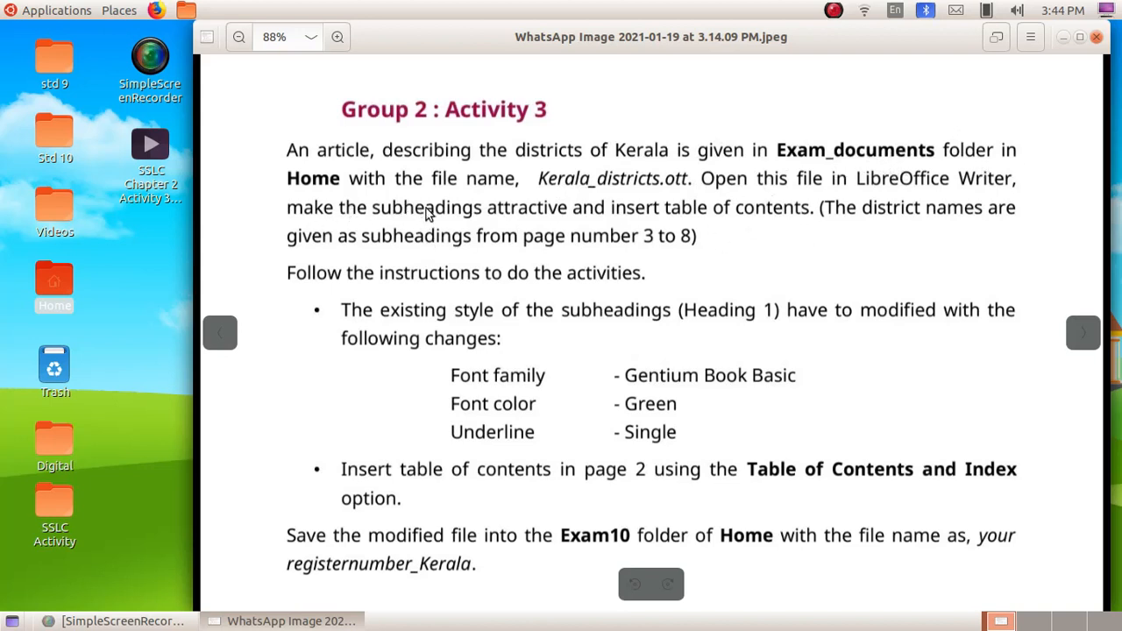
{"action": "mouse_move", "coordinate": [764, 210]}
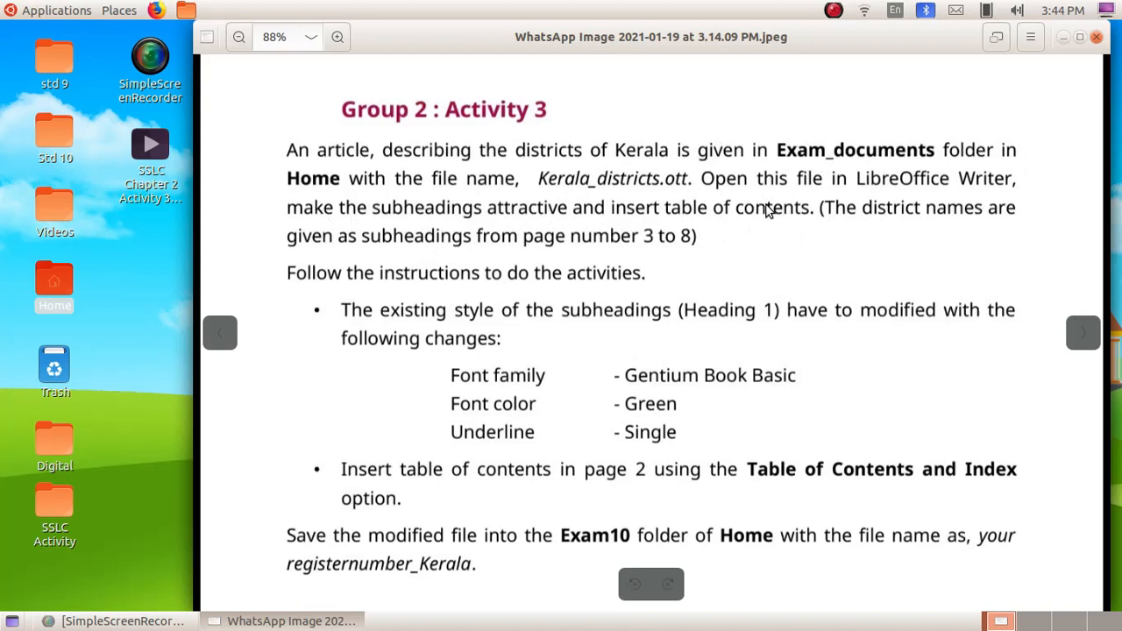
{"action": "mouse_move", "coordinate": [305, 229]}
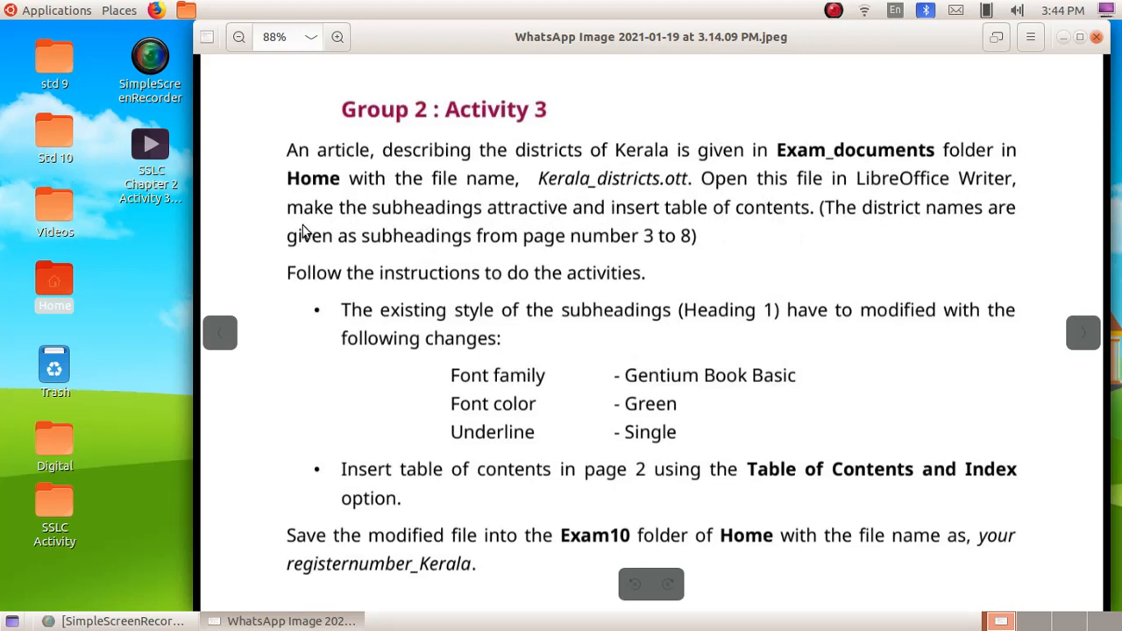
{"action": "mouse_move", "coordinate": [596, 256]}
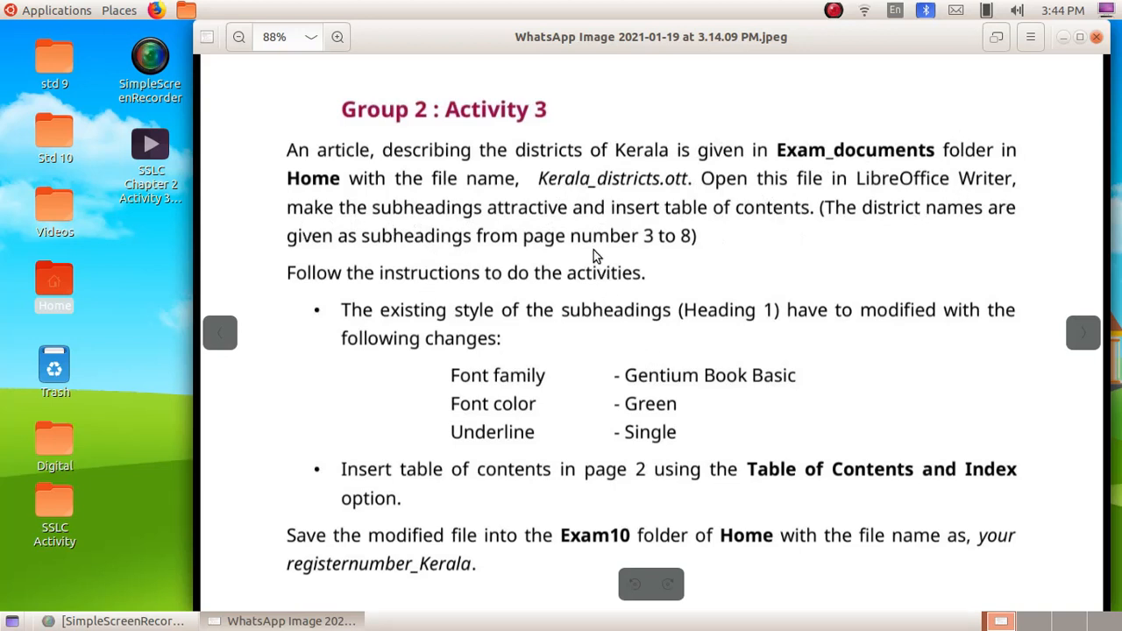
{"action": "mouse_move", "coordinate": [687, 284]}
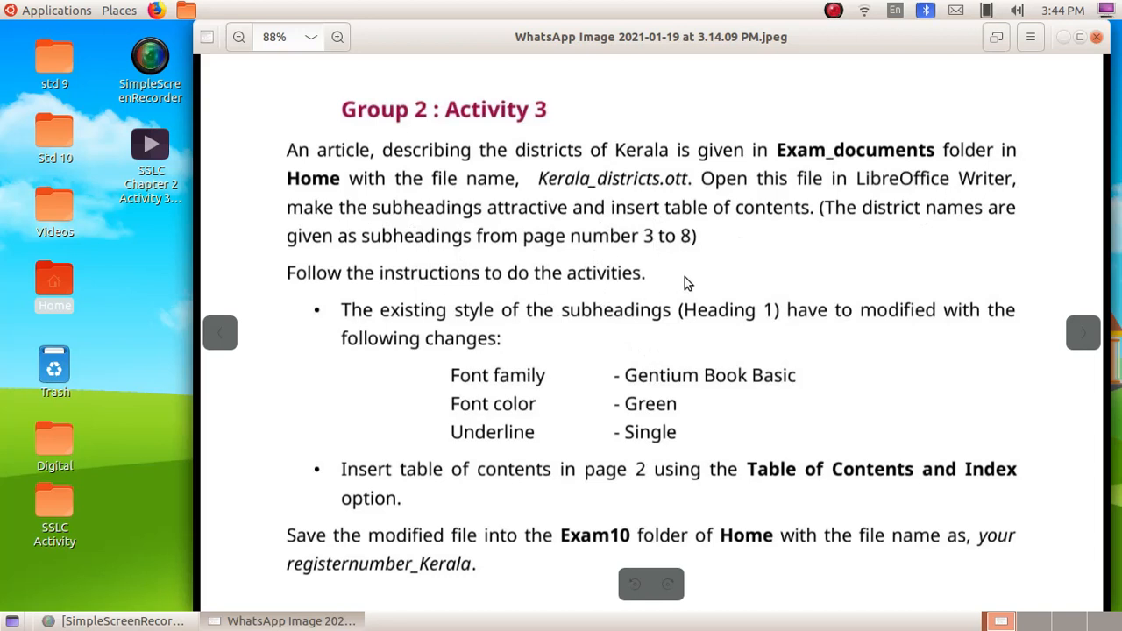
{"action": "mouse_move", "coordinate": [726, 332]}
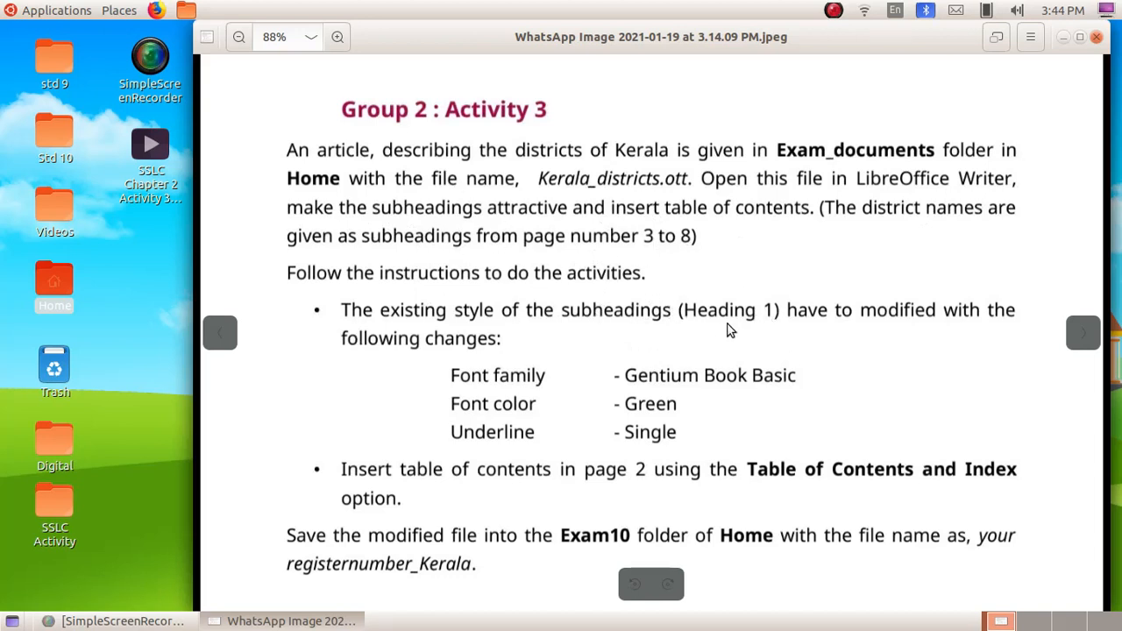
{"action": "mouse_move", "coordinate": [482, 368]}
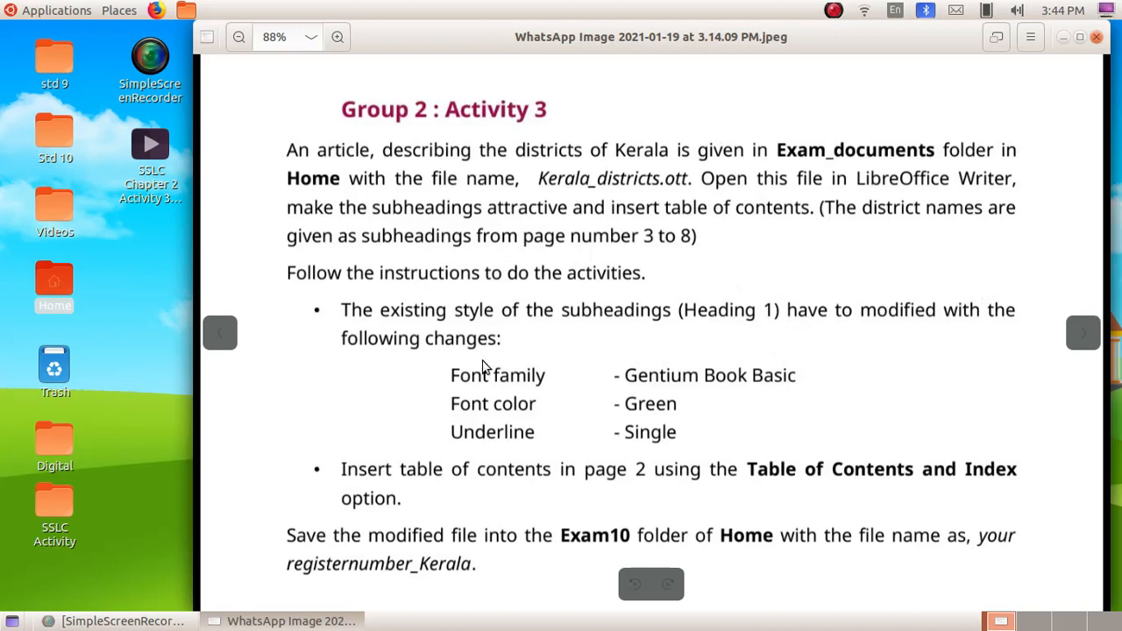
{"action": "mouse_move", "coordinate": [423, 459]}
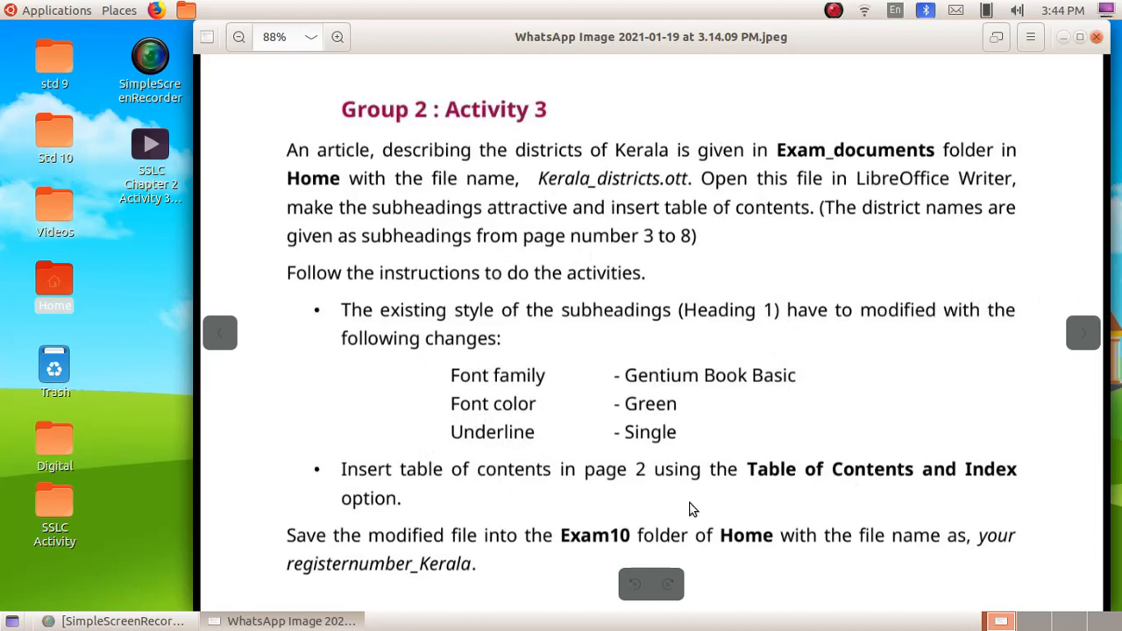
{"action": "mouse_move", "coordinate": [54, 280]}
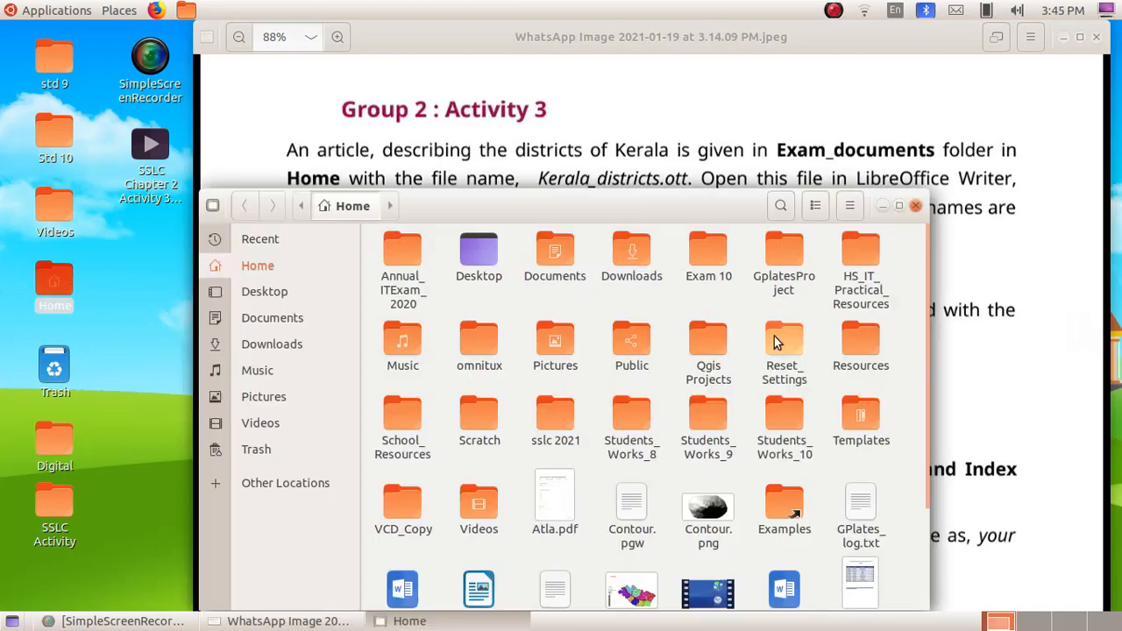
Step: Navigate into Resources and then the Exam_documents folder in Files
{"action": "double_click", "coordinate": [861, 342]}
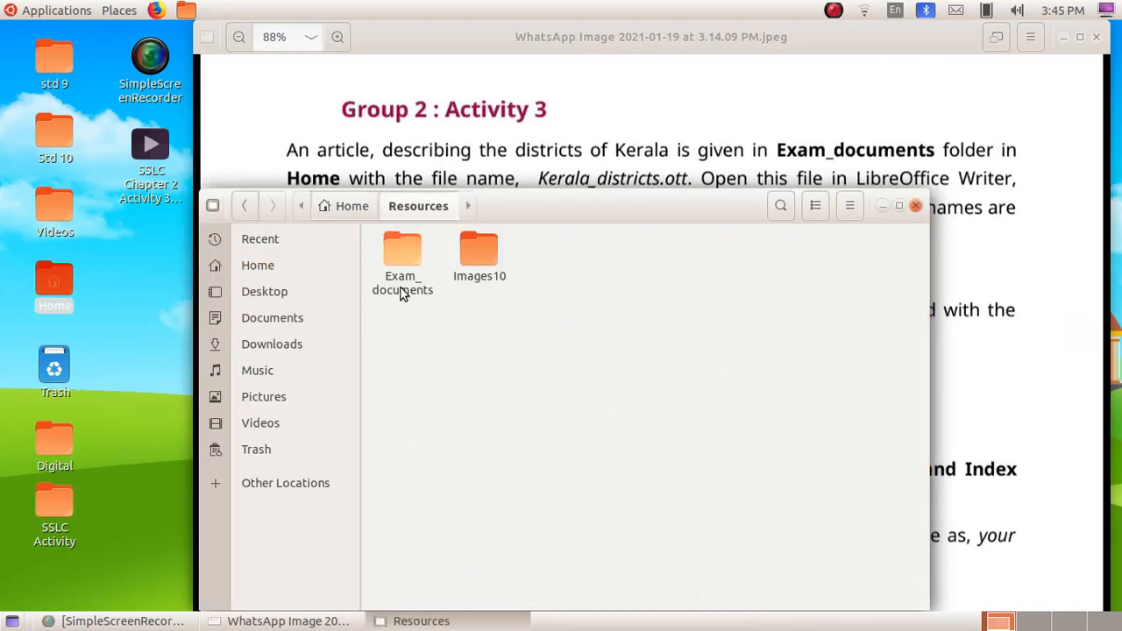
{"action": "double_click", "coordinate": [401, 254]}
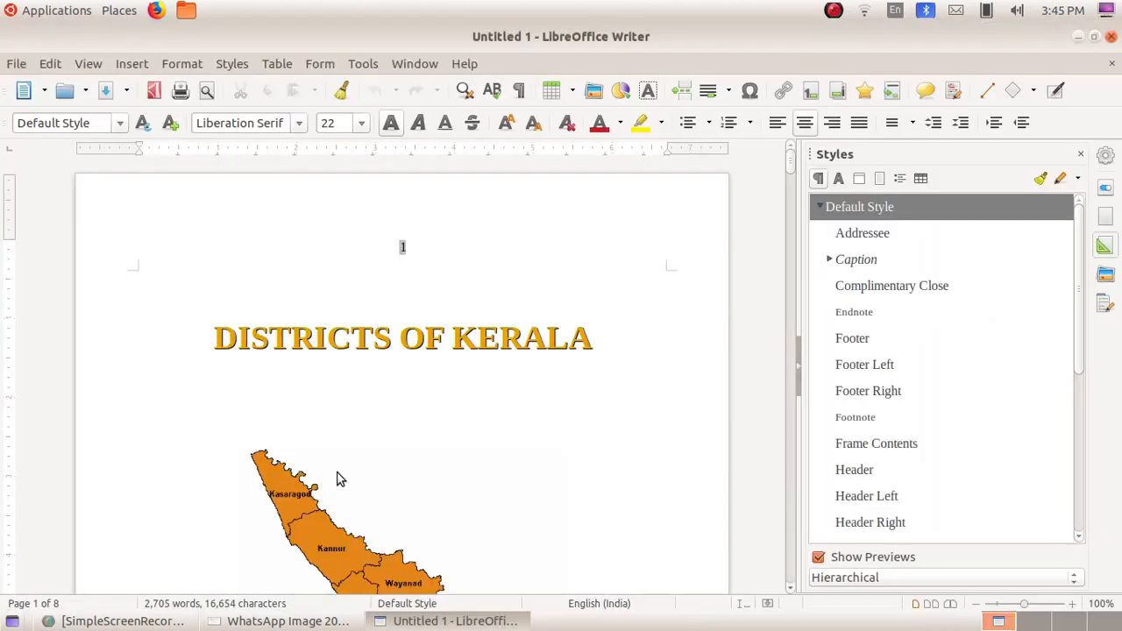
Step: Scroll through the Kerala districts pages to review the district headings
{"action": "scroll", "scroll_direction": "down", "scroll_amount": 3}
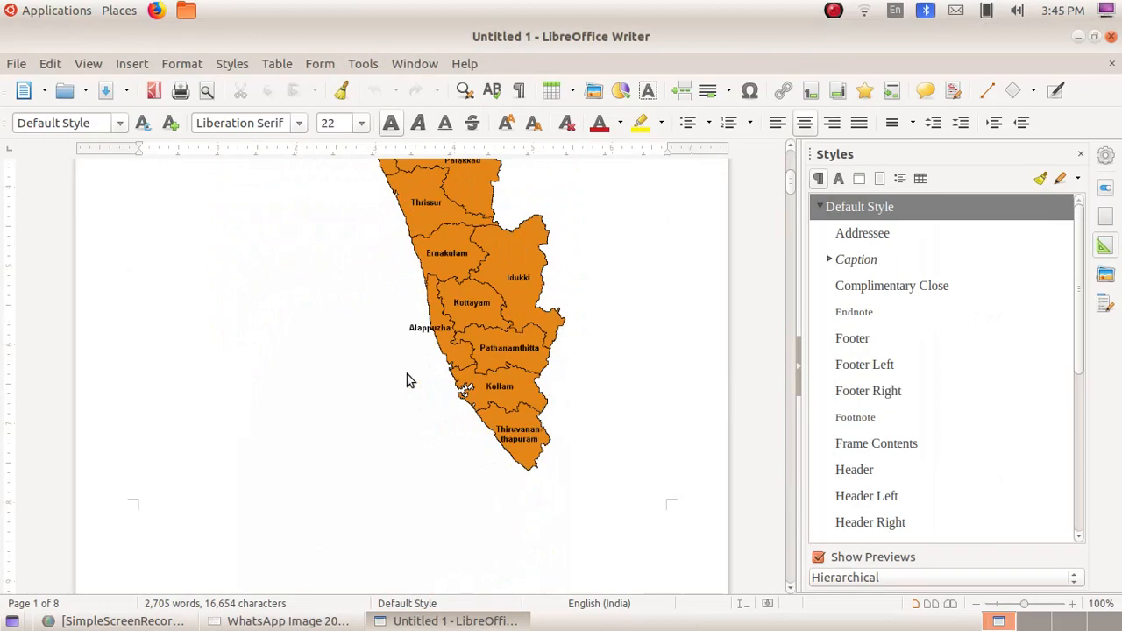
{"action": "scroll", "scroll_direction": "down", "scroll_amount": 3}
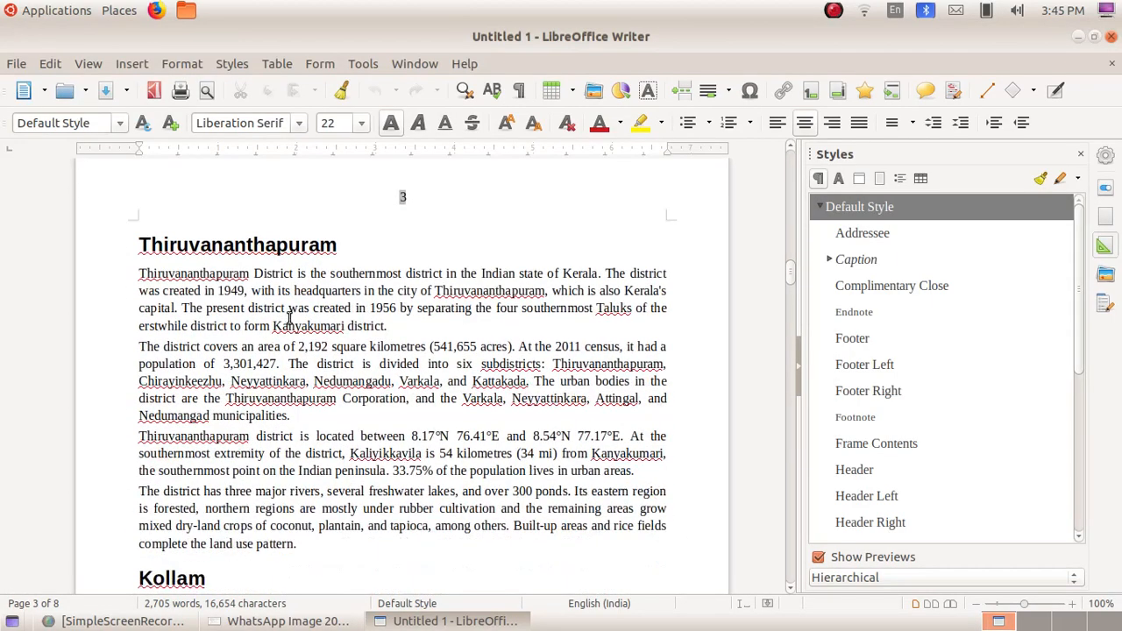
{"action": "scroll", "scroll_direction": "down", "scroll_amount": 3}
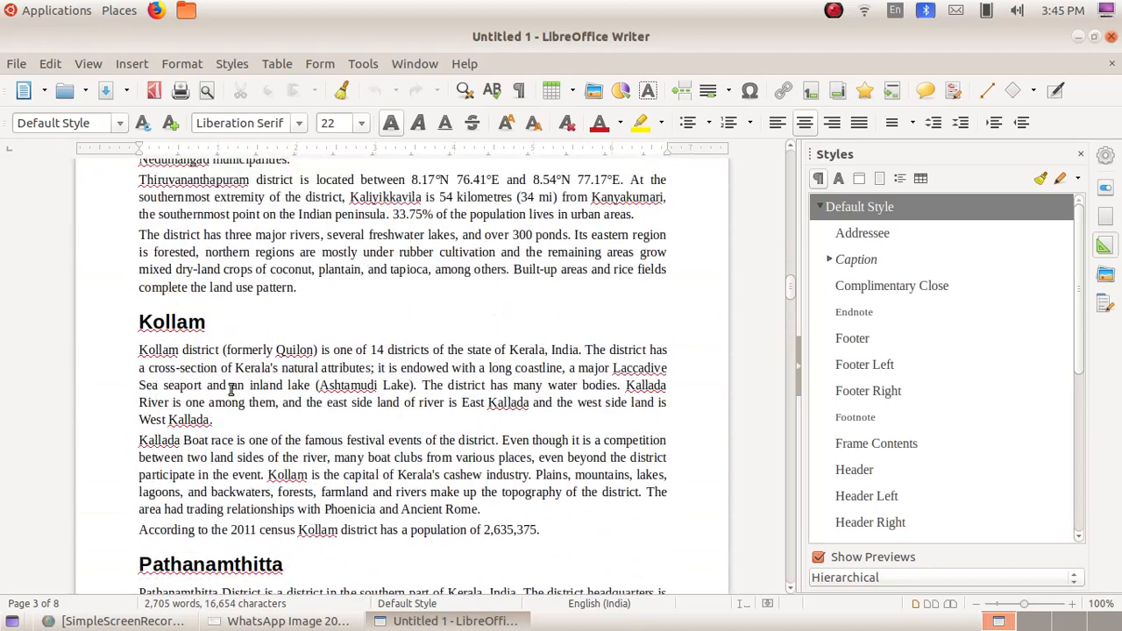
{"action": "scroll", "scroll_direction": "up", "scroll_amount": 3}
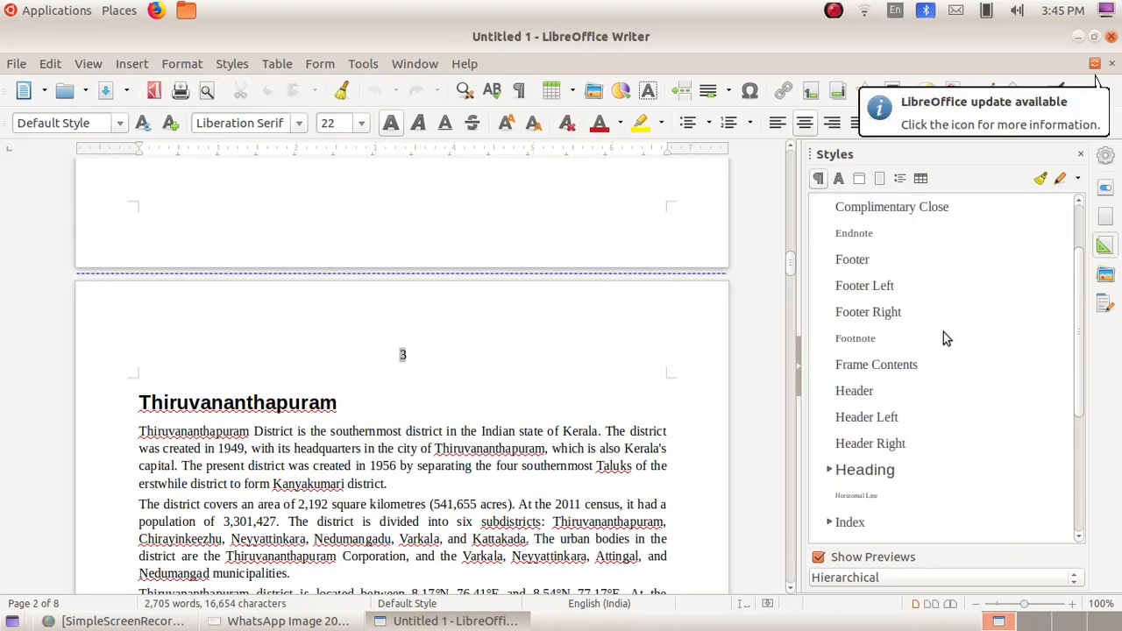
Step: Expand the Heading style group and bring up the edit options for Heading 1
{"action": "scroll", "scroll_direction": "down", "scroll_amount": 3}
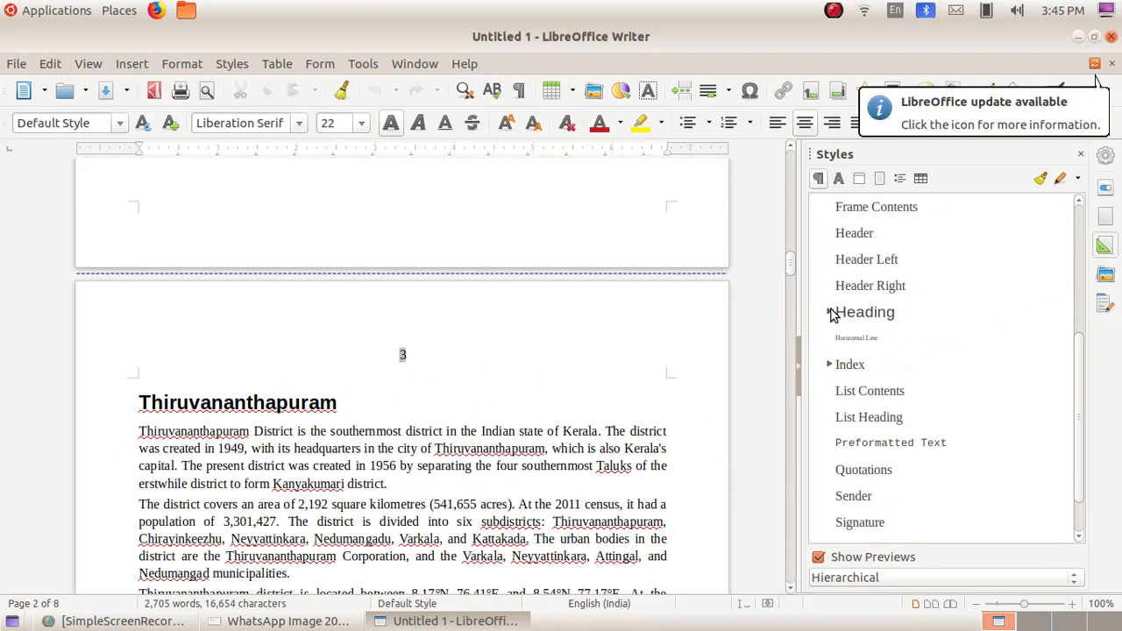
{"action": "left_click", "coordinate": [831, 312]}
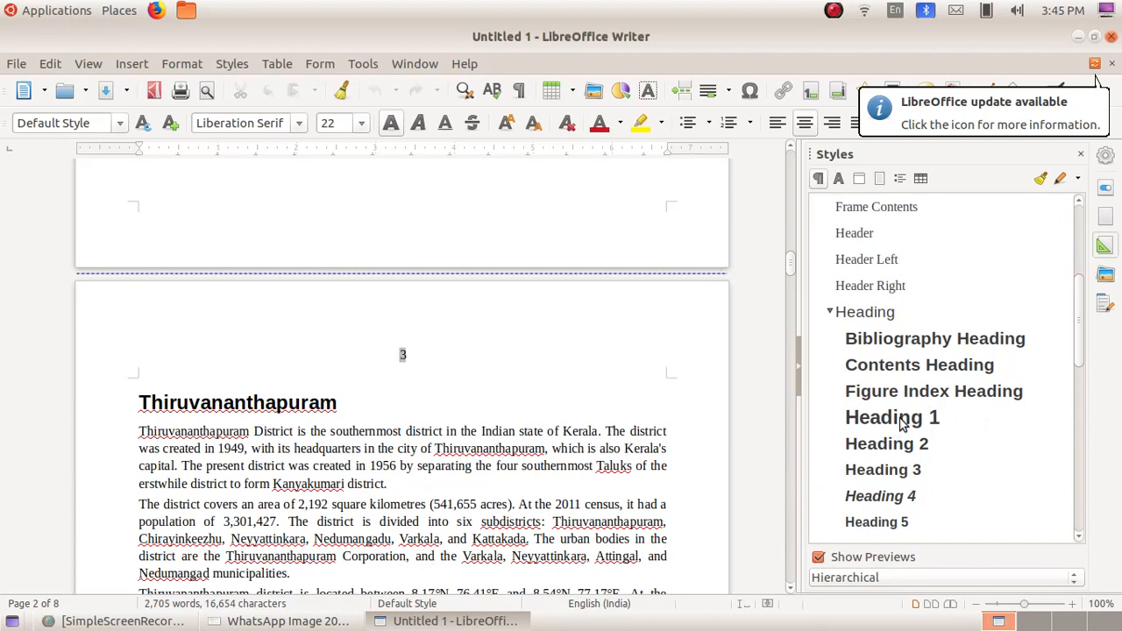
{"action": "right_click", "coordinate": [891, 418]}
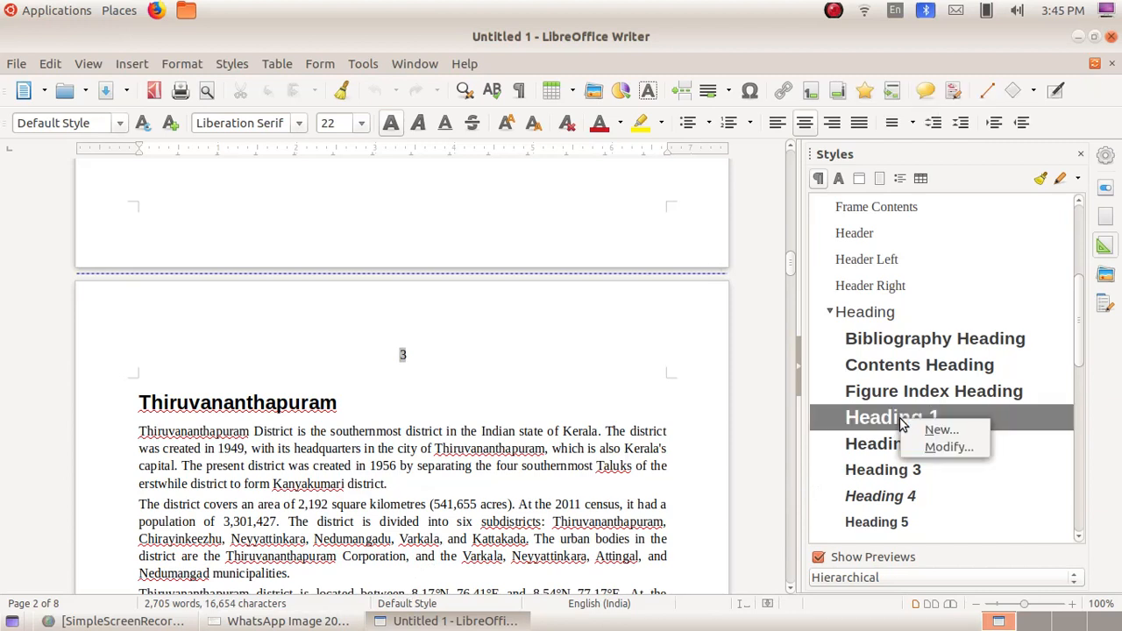
{"action": "mouse_move", "coordinate": [948, 447]}
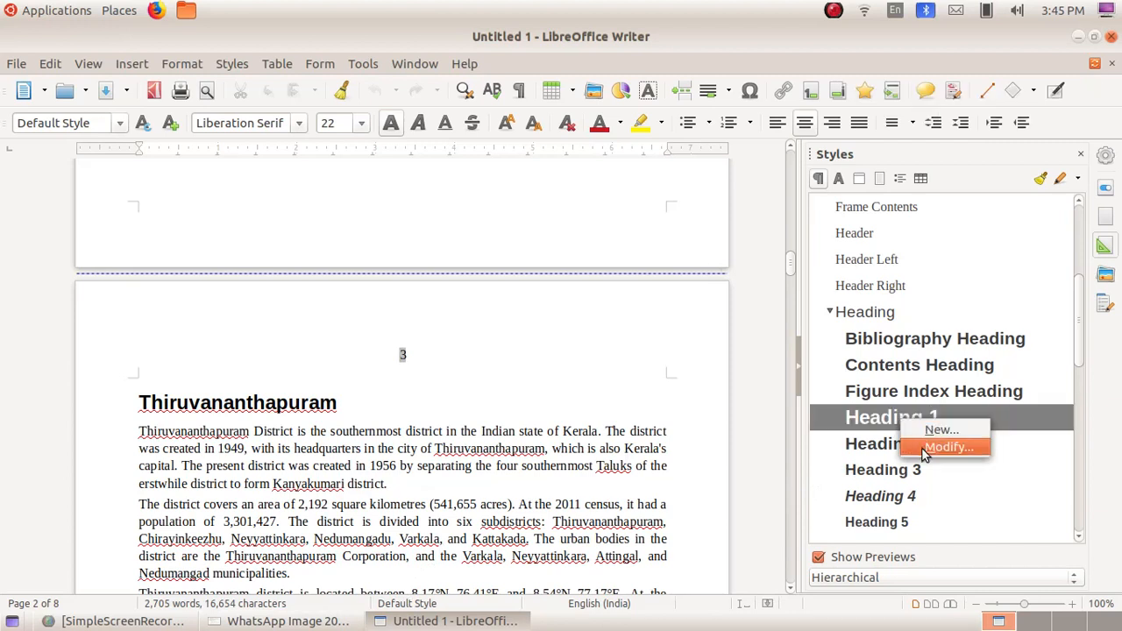
Step: Modify the Heading 1 style and set its font family to Gentium Book Basic
{"action": "left_click", "coordinate": [946, 447]}
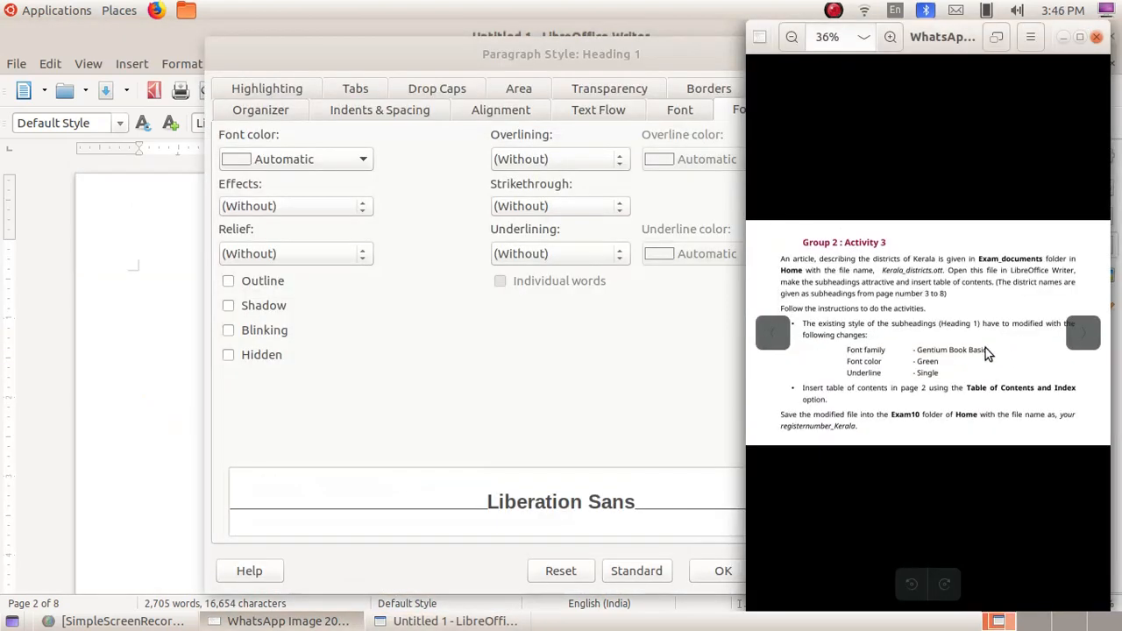
{"action": "mouse_move", "coordinate": [932, 360]}
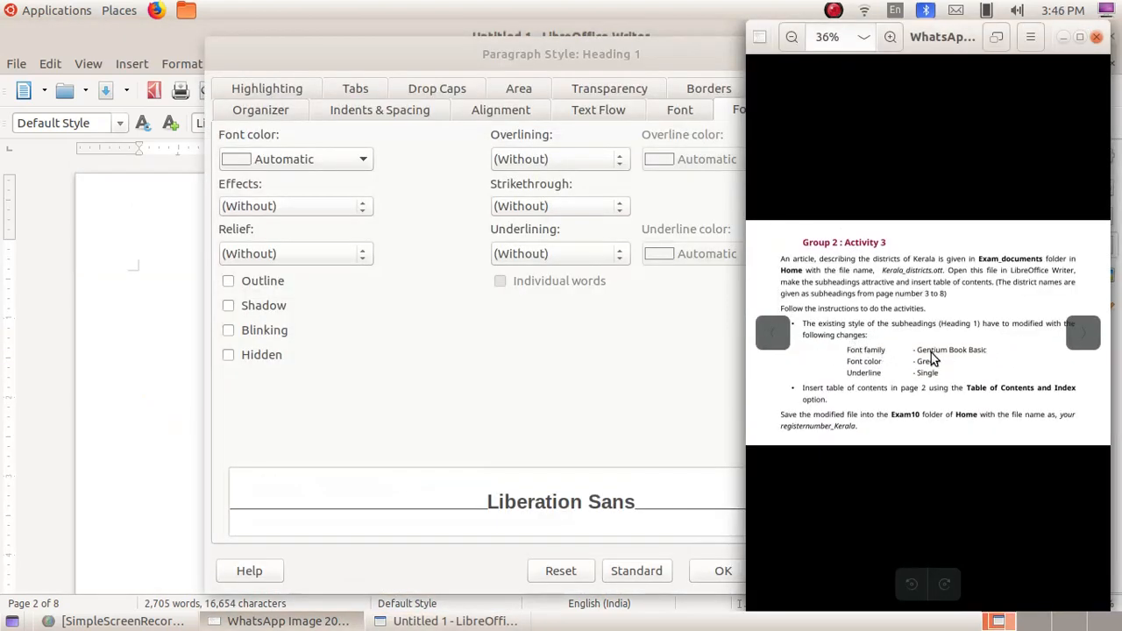
{"action": "mouse_move", "coordinate": [693, 317]}
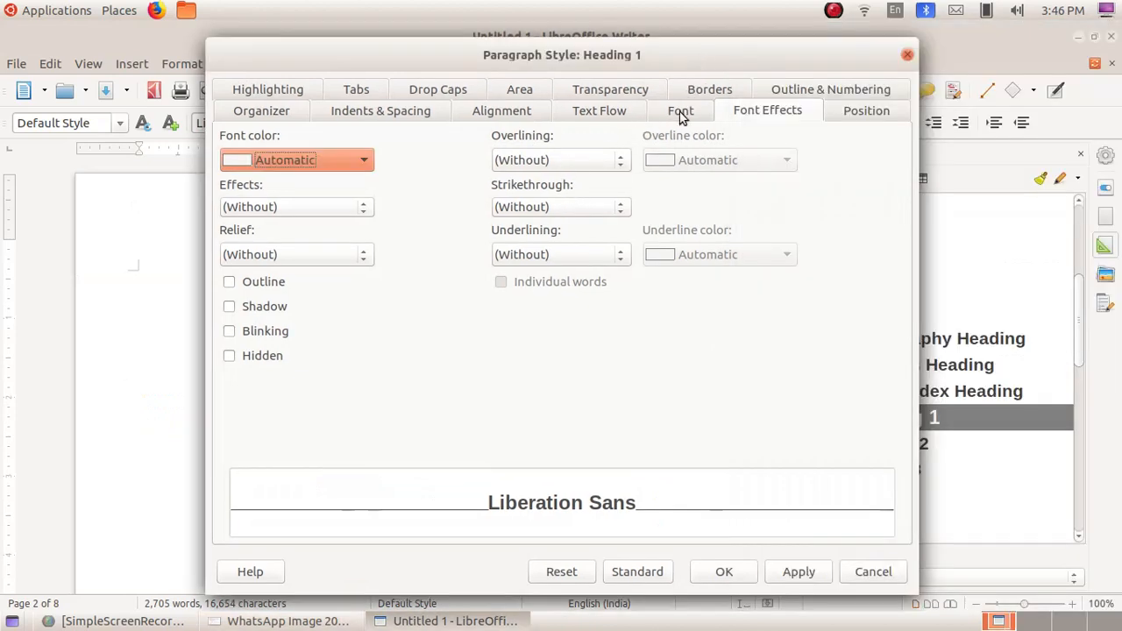
{"action": "left_click", "coordinate": [681, 109]}
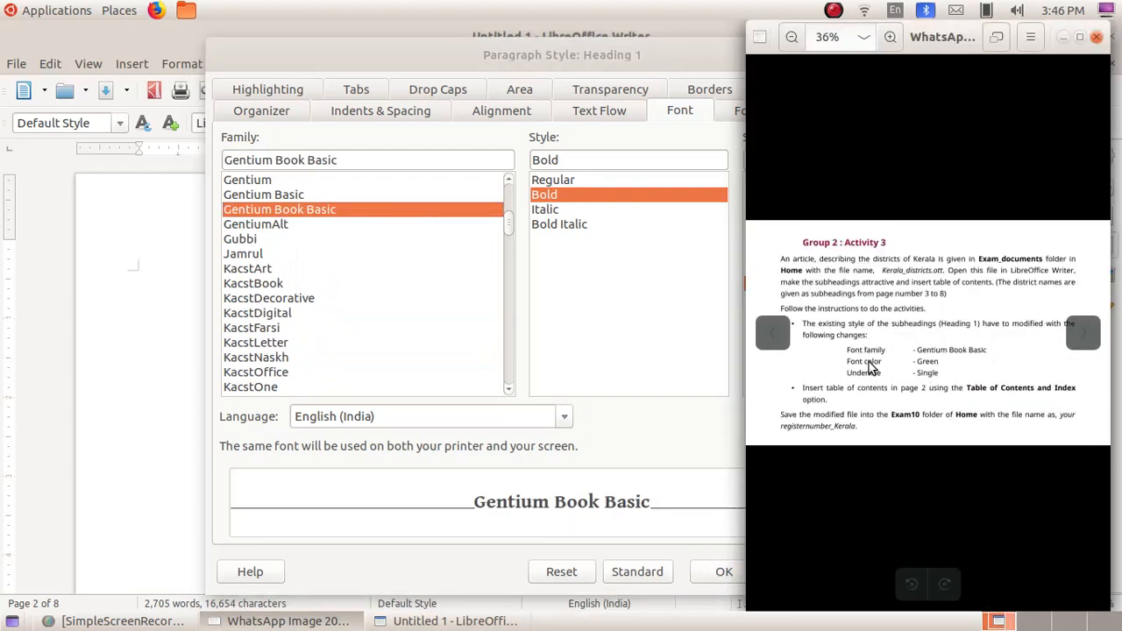
{"action": "mouse_move", "coordinate": [915, 396]}
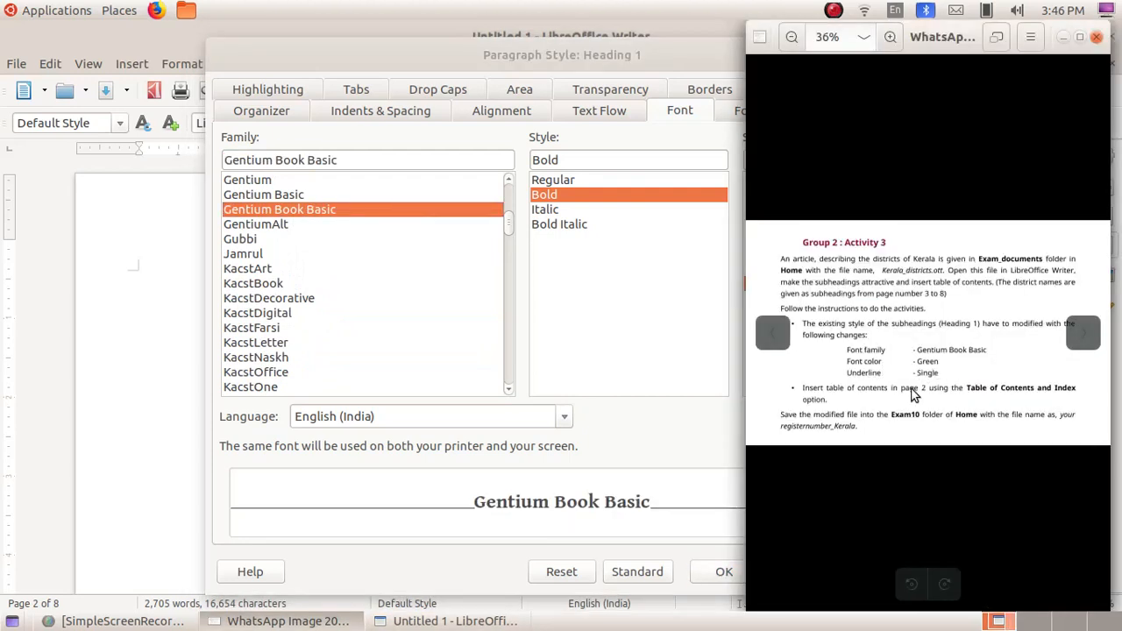
{"action": "mouse_move", "coordinate": [886, 389]}
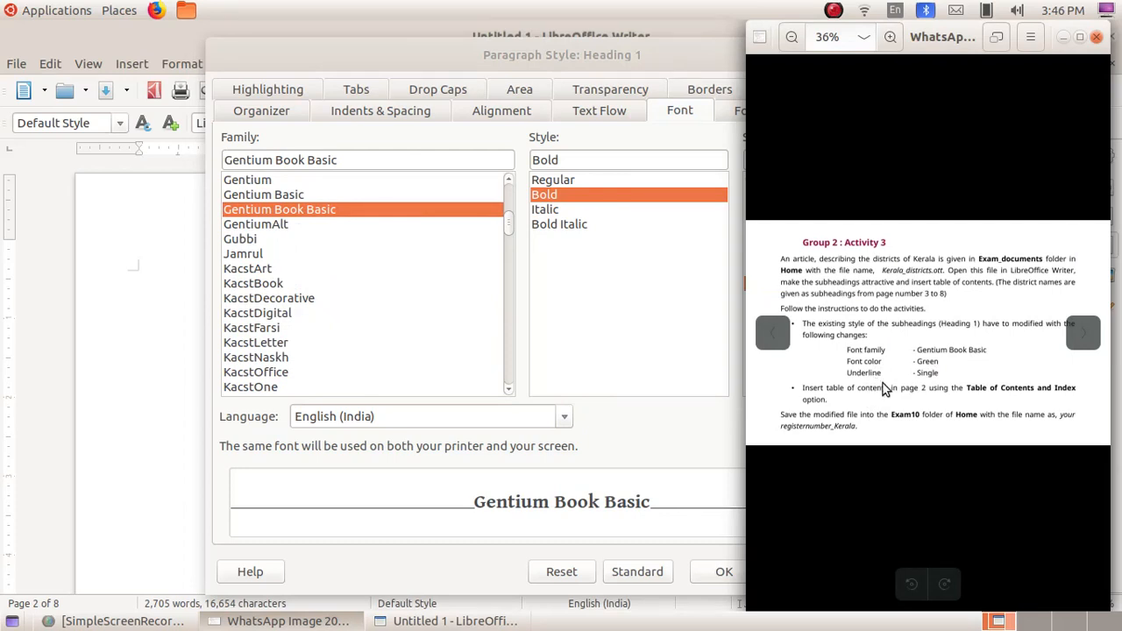
{"action": "mouse_move", "coordinate": [719, 123]}
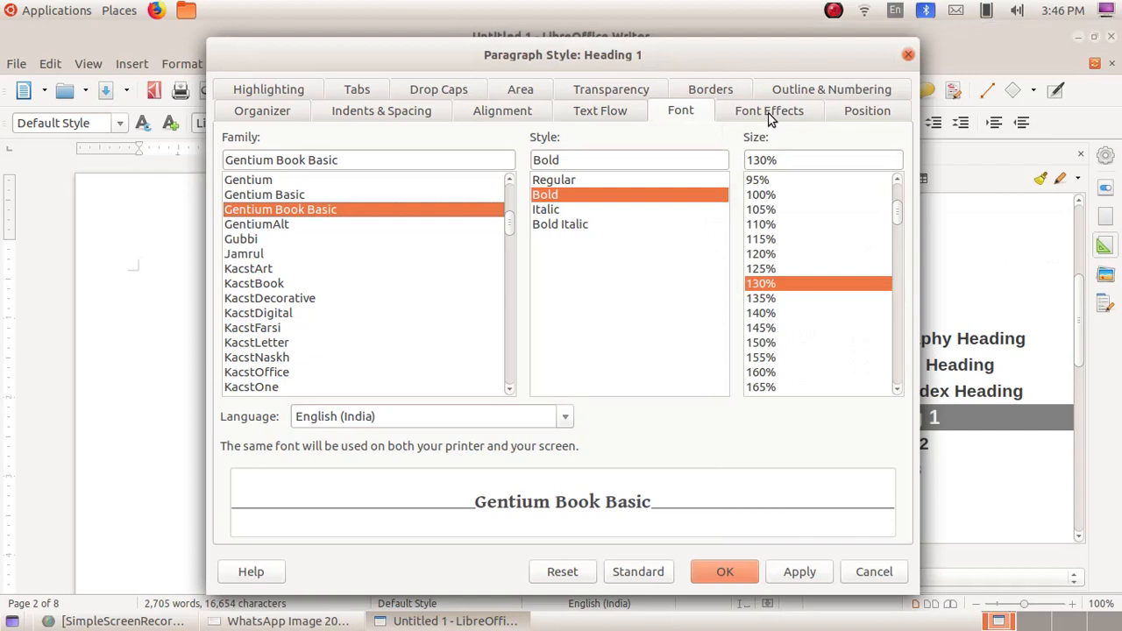
Step: Give Heading 1 green font colour and single underlining, then apply the style changes
{"action": "left_click", "coordinate": [768, 108]}
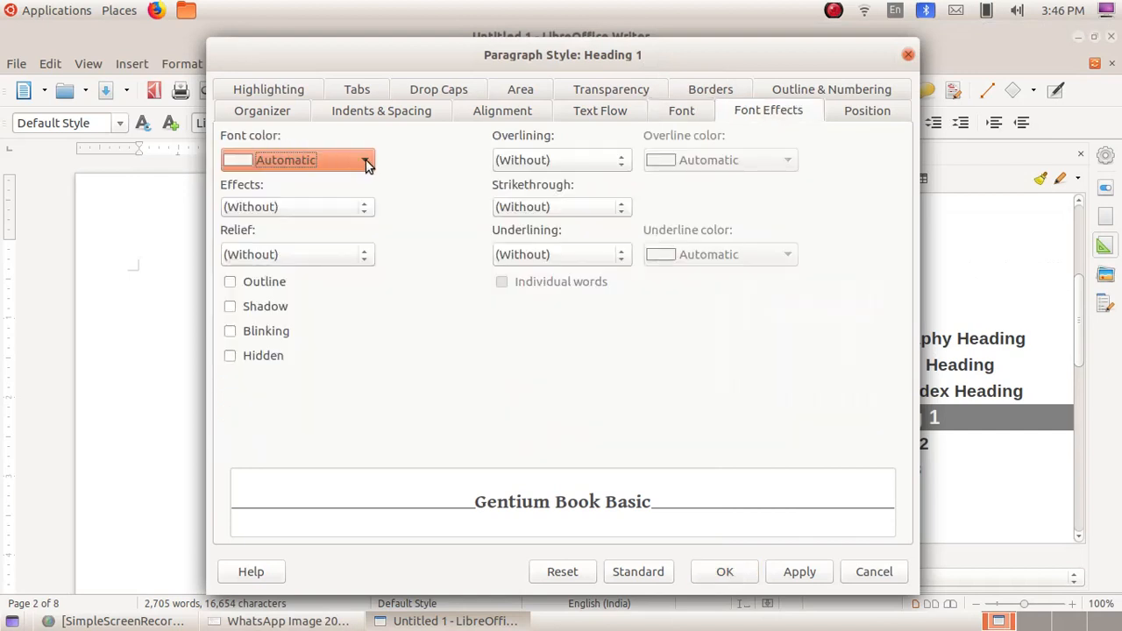
{"action": "left_click", "coordinate": [365, 160]}
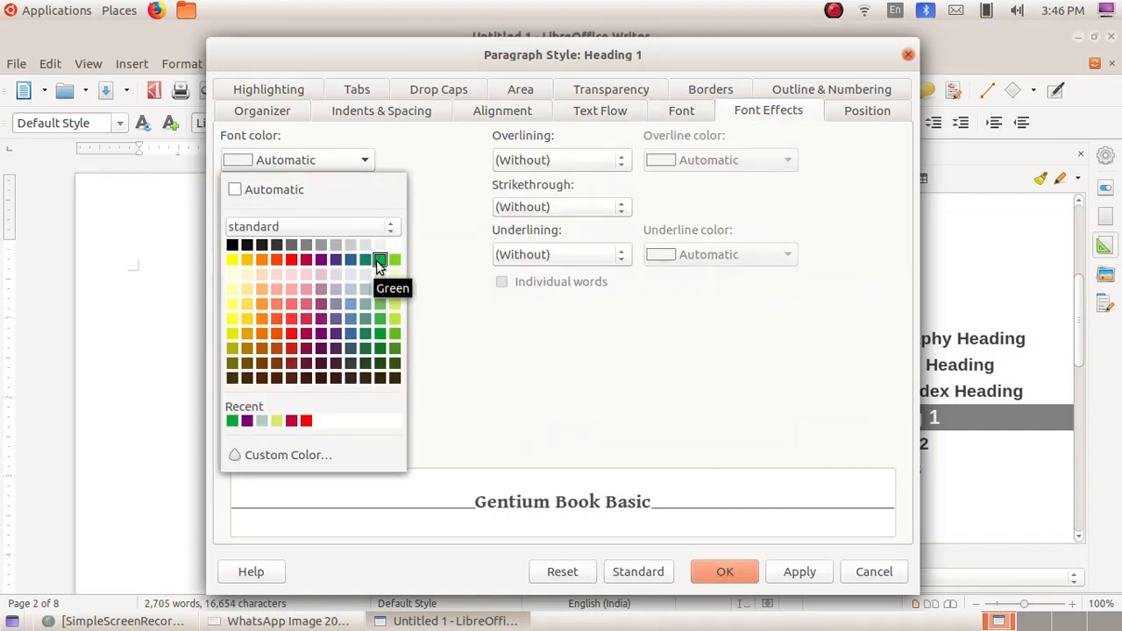
{"action": "left_click", "coordinate": [379, 259]}
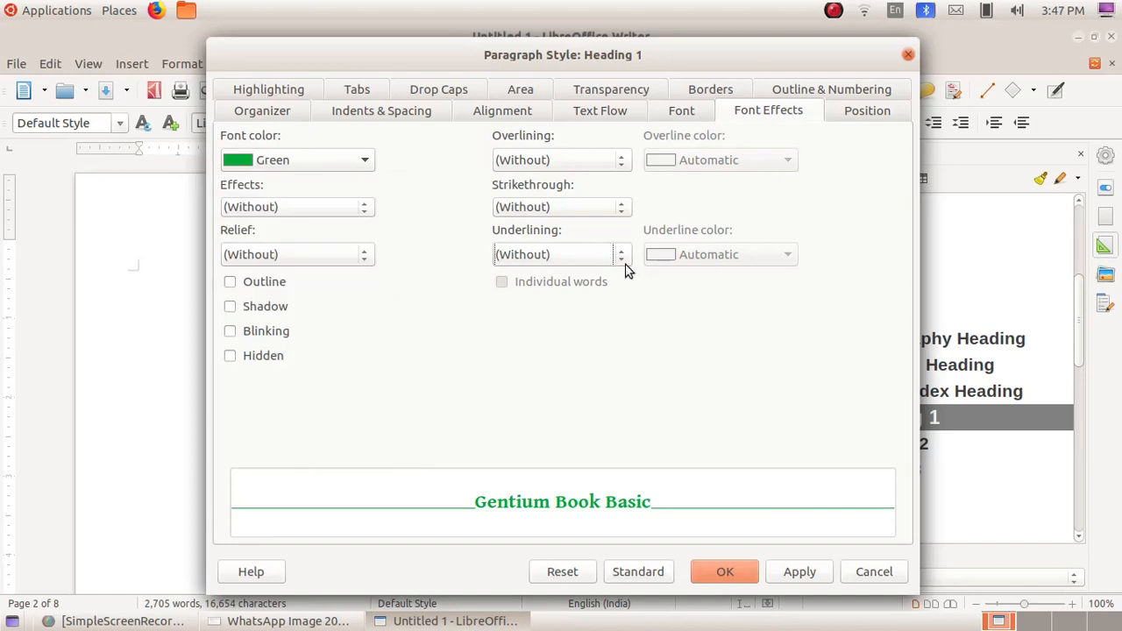
{"action": "left_click", "coordinate": [621, 254]}
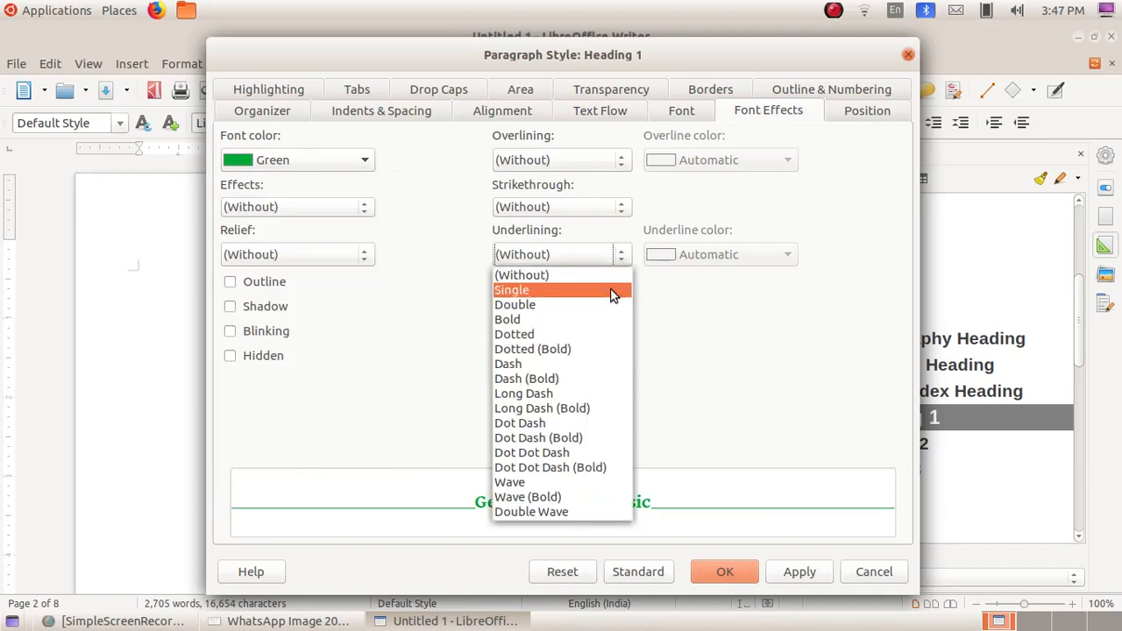
{"action": "left_click", "coordinate": [512, 289]}
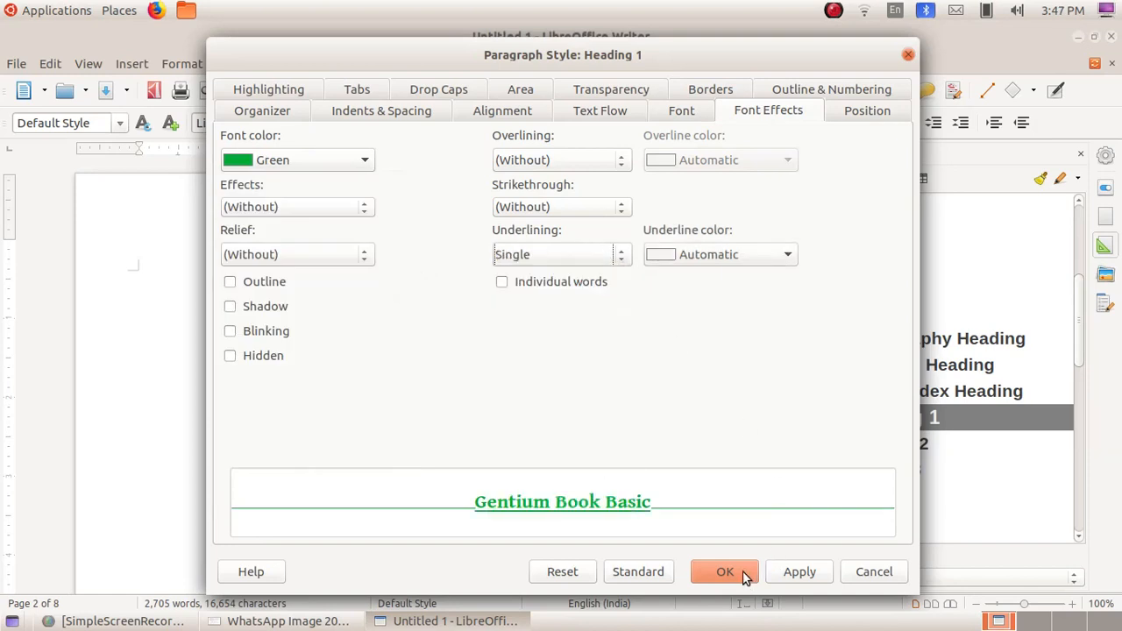
{"action": "left_click", "coordinate": [726, 572]}
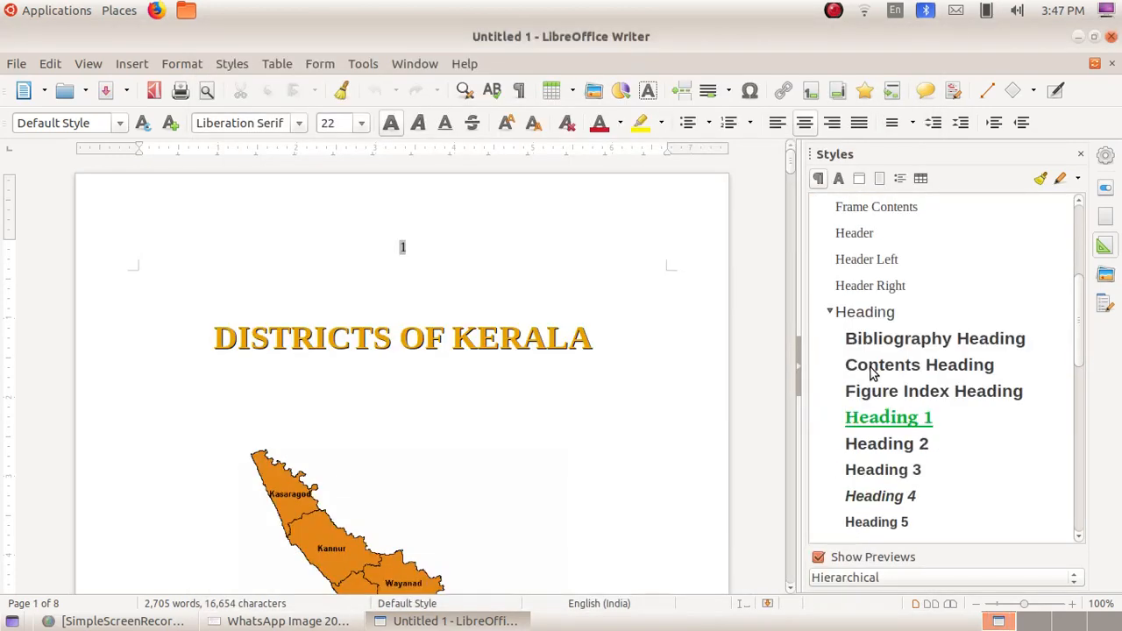
{"action": "mouse_move", "coordinate": [912, 430]}
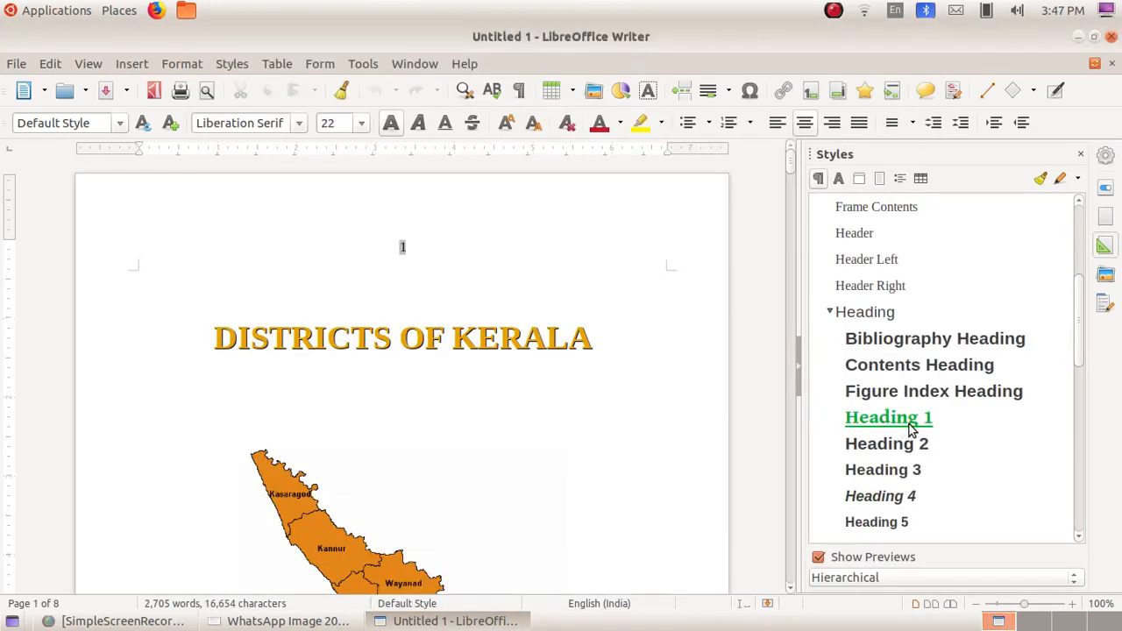
{"action": "mouse_move", "coordinate": [435, 438]}
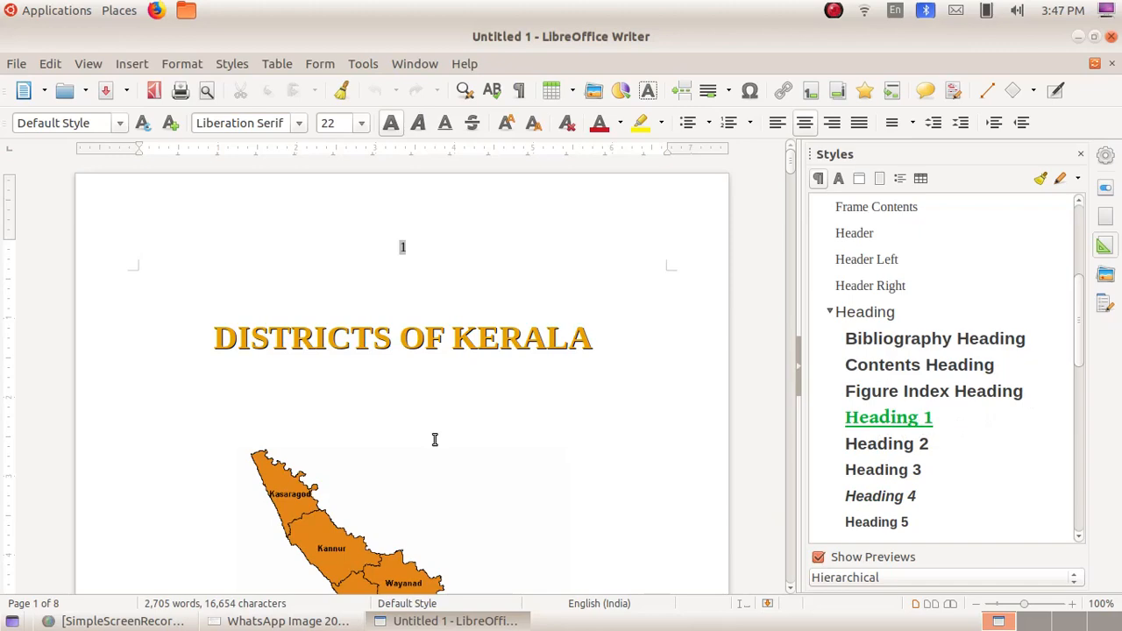
Step: Review the green underlined district headings and place the cursor at the top of blank page 2
{"action": "scroll", "scroll_direction": "down", "scroll_amount": 3}
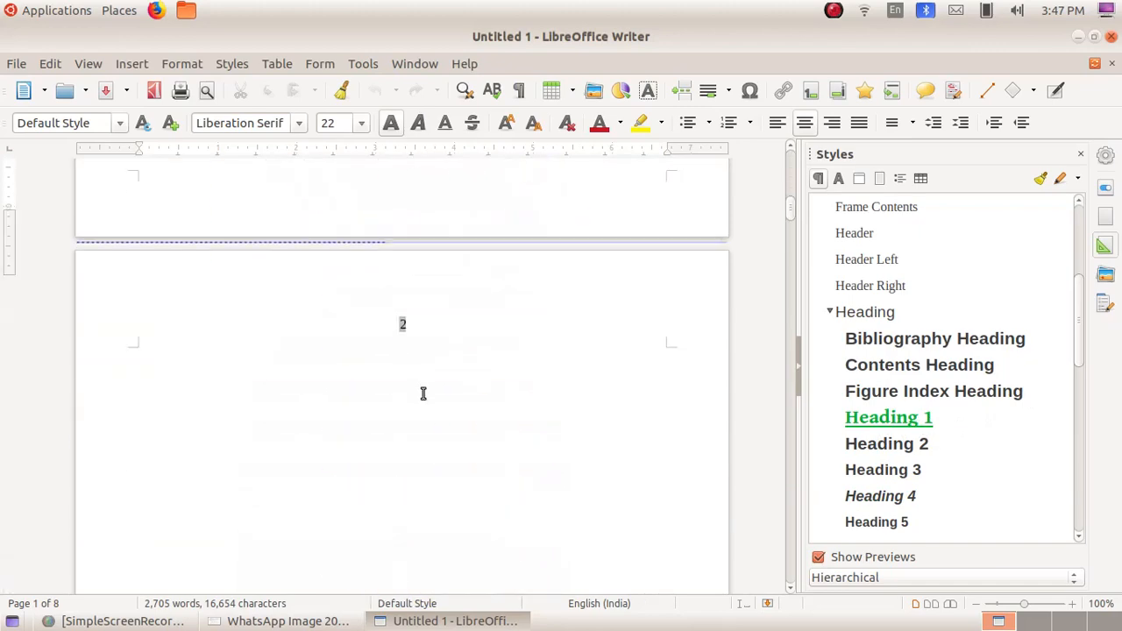
{"action": "scroll", "scroll_direction": "down", "scroll_amount": 3}
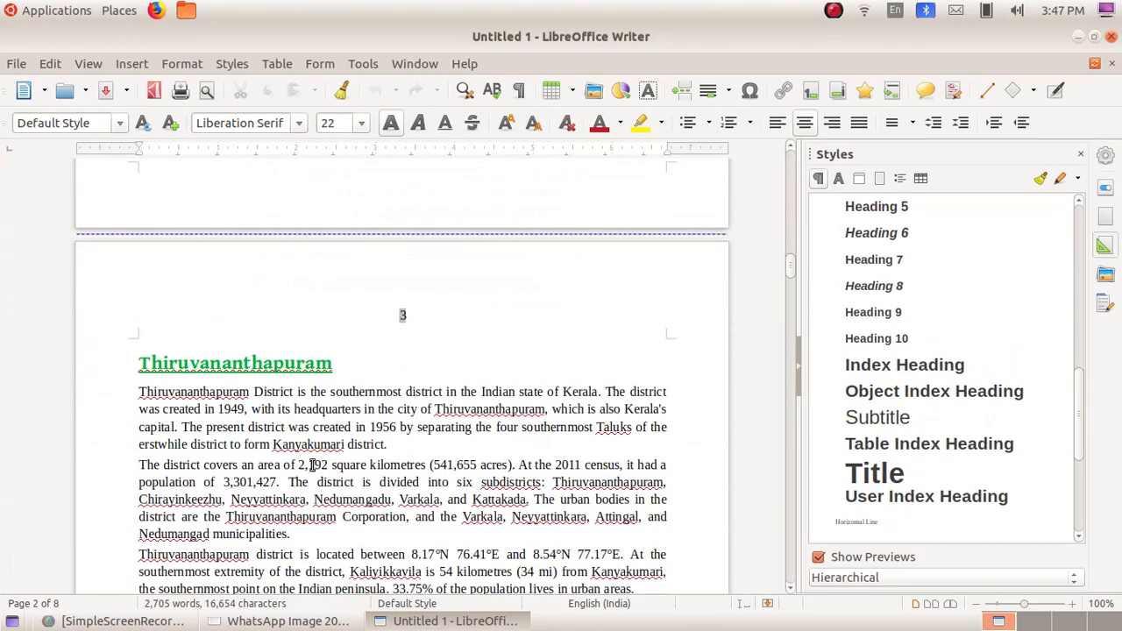
{"action": "scroll", "scroll_direction": "down", "scroll_amount": 3}
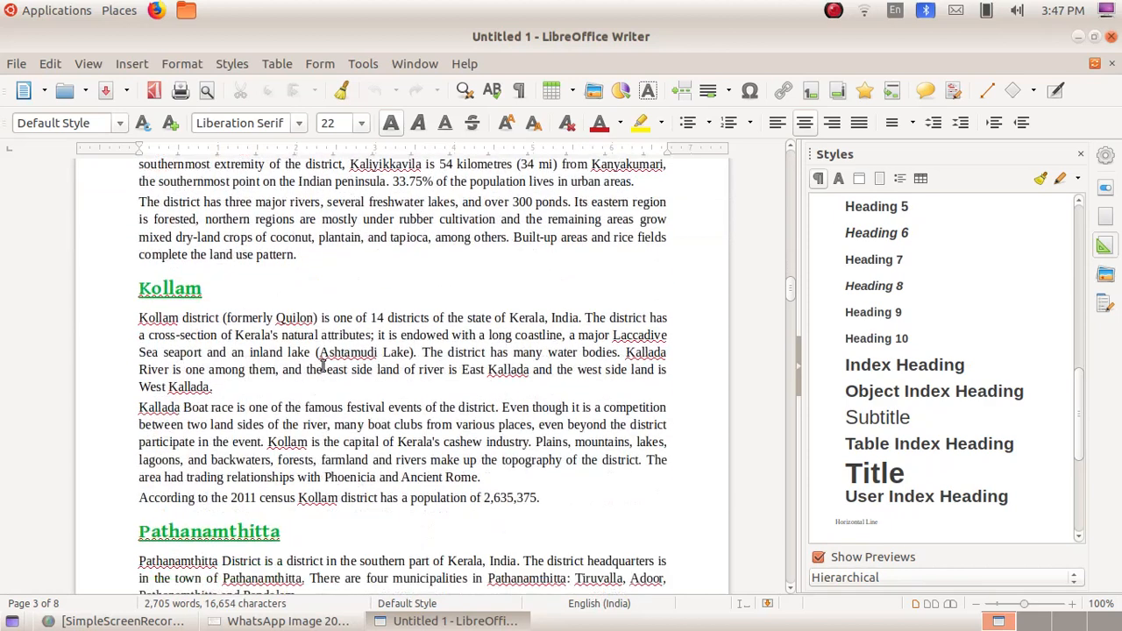
{"action": "scroll", "scroll_direction": "down", "scroll_amount": 3}
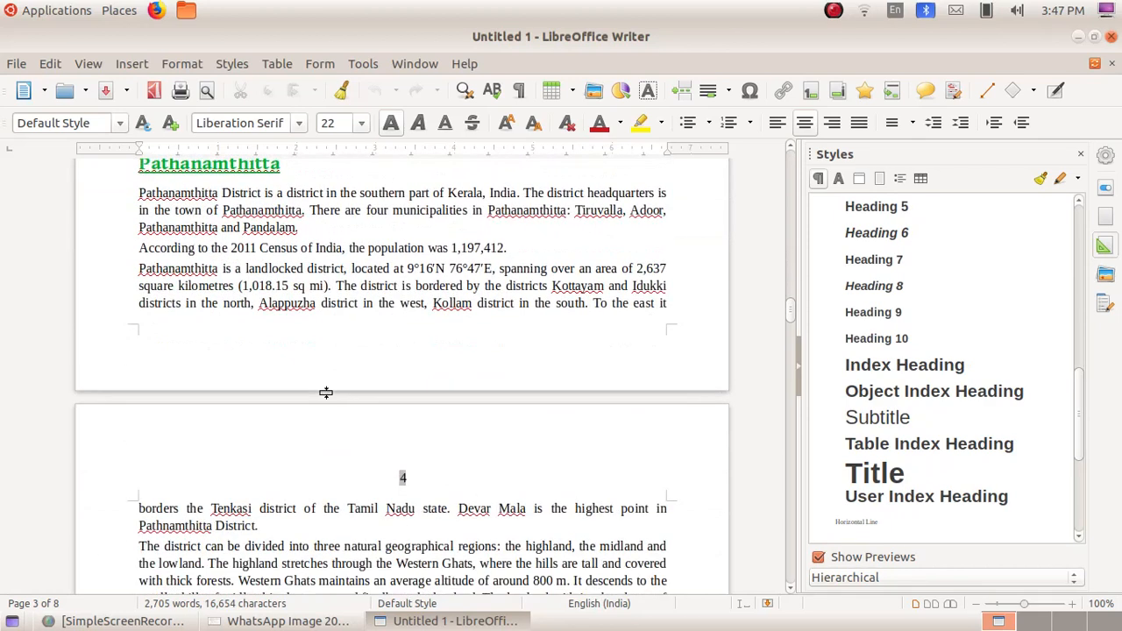
{"action": "scroll", "scroll_direction": "down", "scroll_amount": 3}
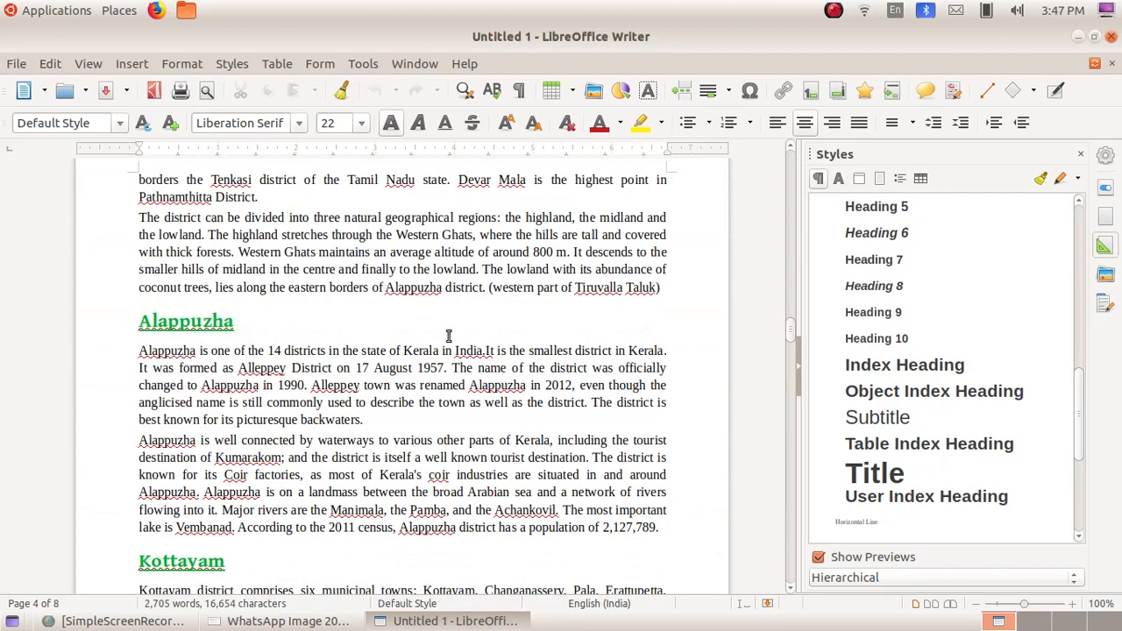
{"action": "scroll", "scroll_direction": "up", "scroll_amount": 3}
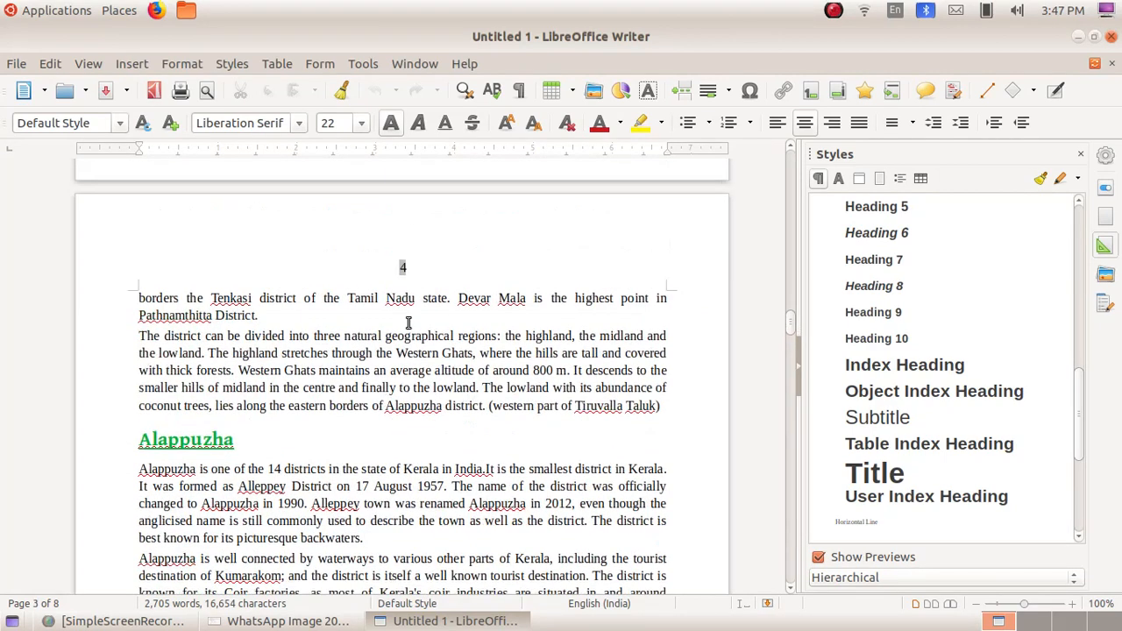
{"action": "left_click", "coordinate": [288, 621]}
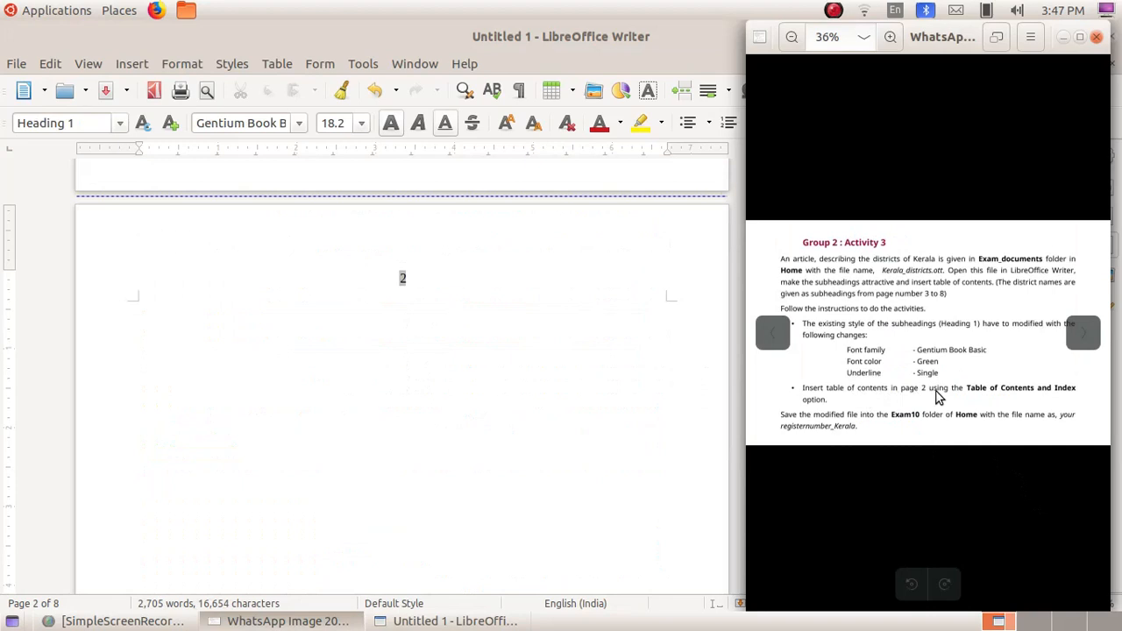
{"action": "mouse_move", "coordinate": [946, 317]}
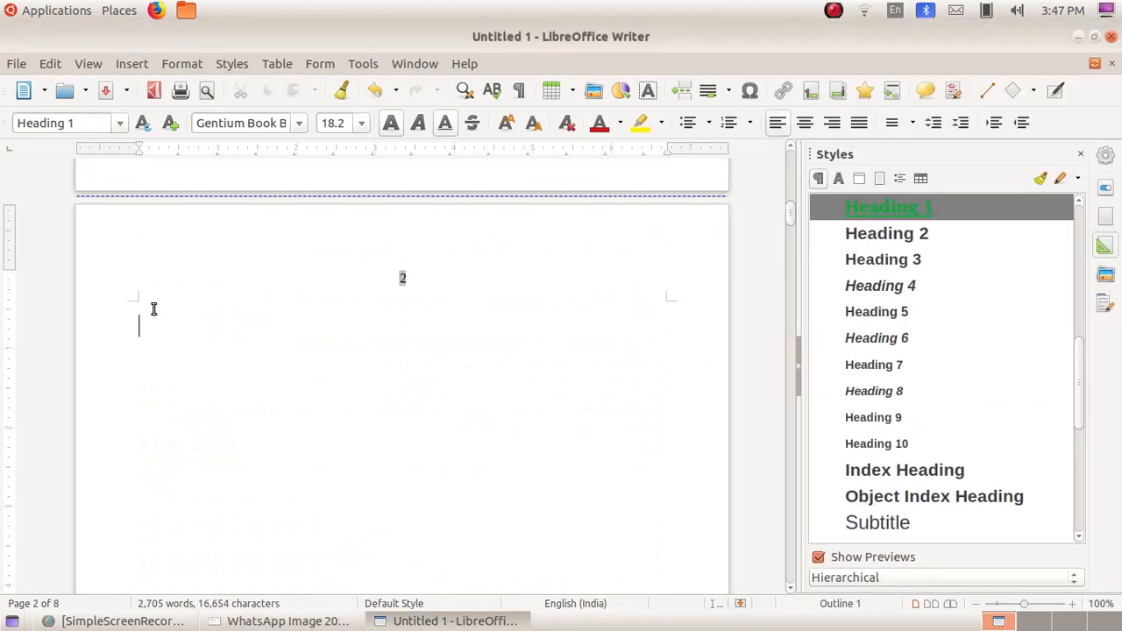
Step: Insert a default Table of Contents on page 2 listing the district headings
{"action": "left_click", "coordinate": [131, 63]}
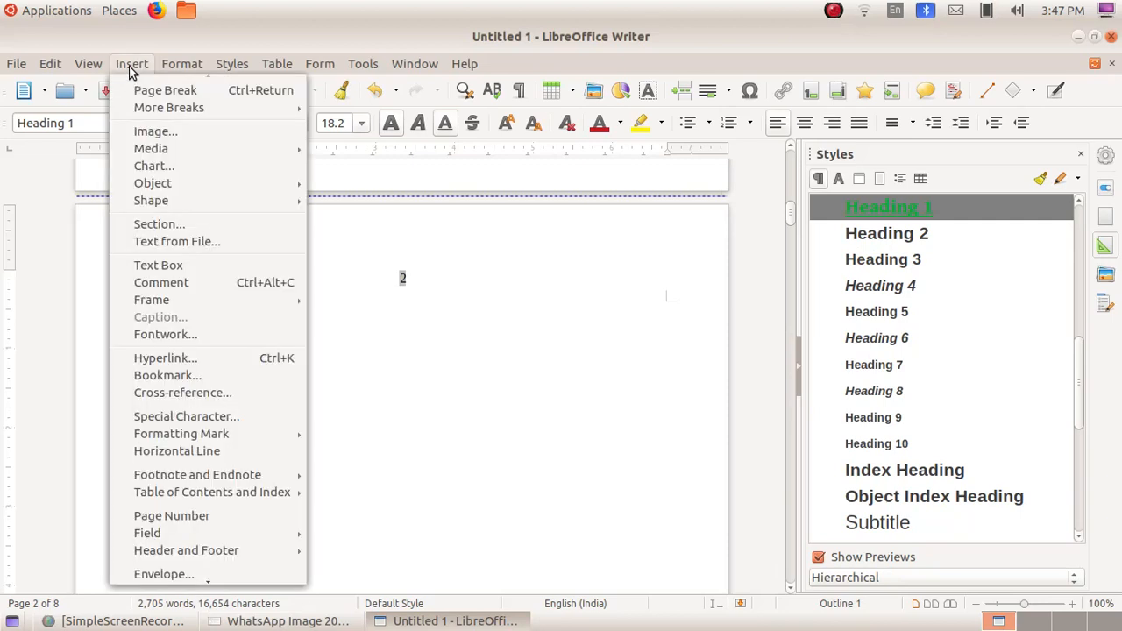
{"action": "mouse_move", "coordinate": [211, 491]}
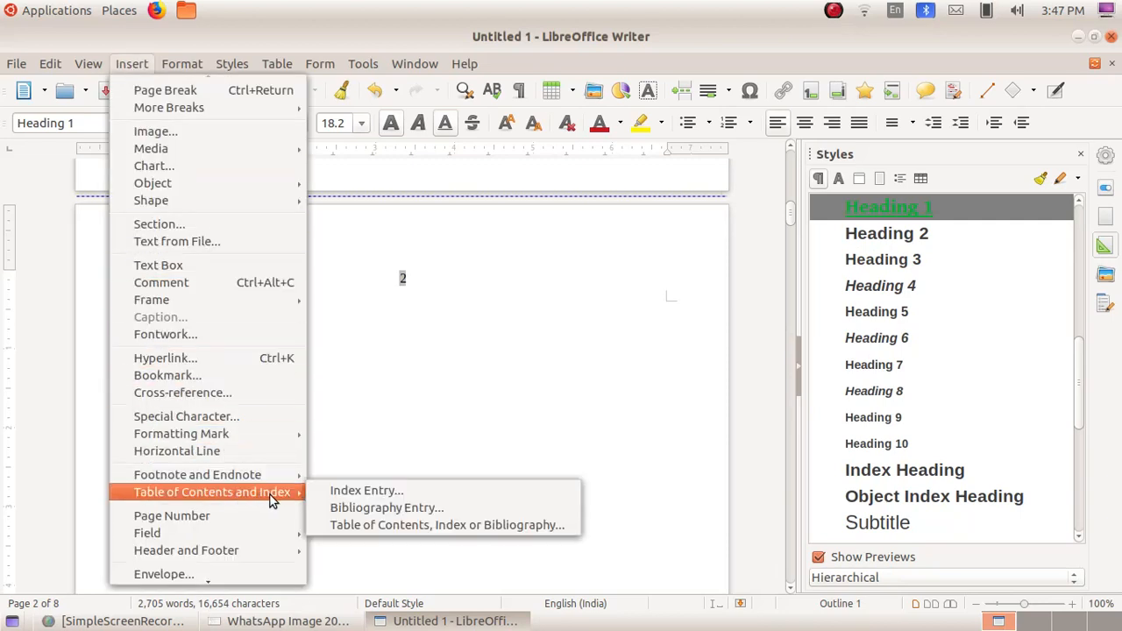
{"action": "mouse_move", "coordinate": [447, 524]}
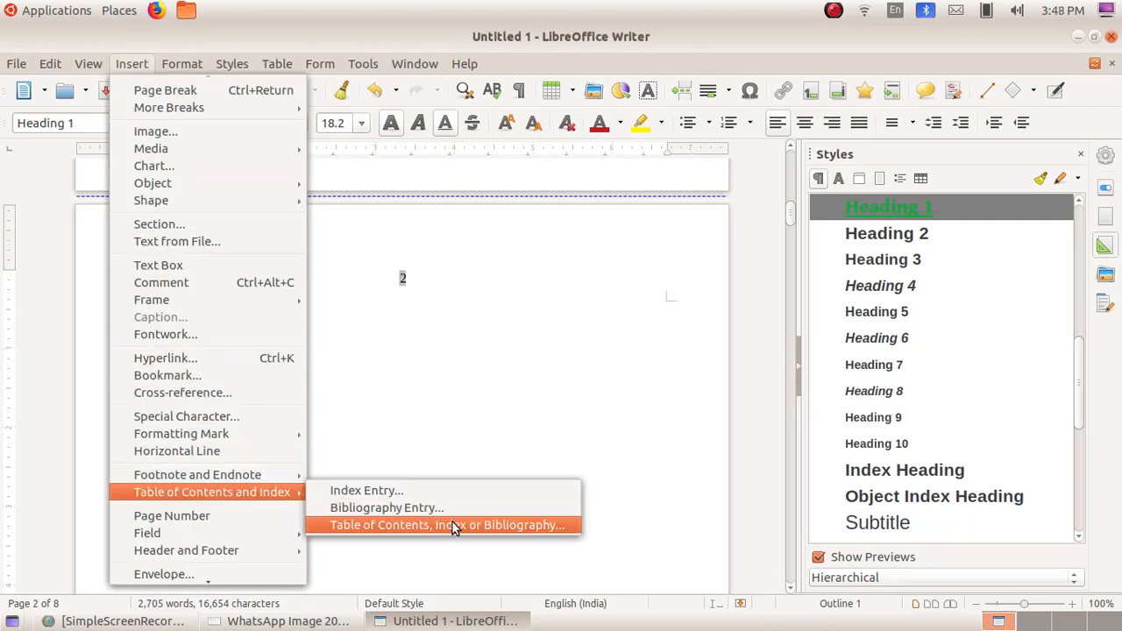
{"action": "mouse_move", "coordinate": [454, 524]}
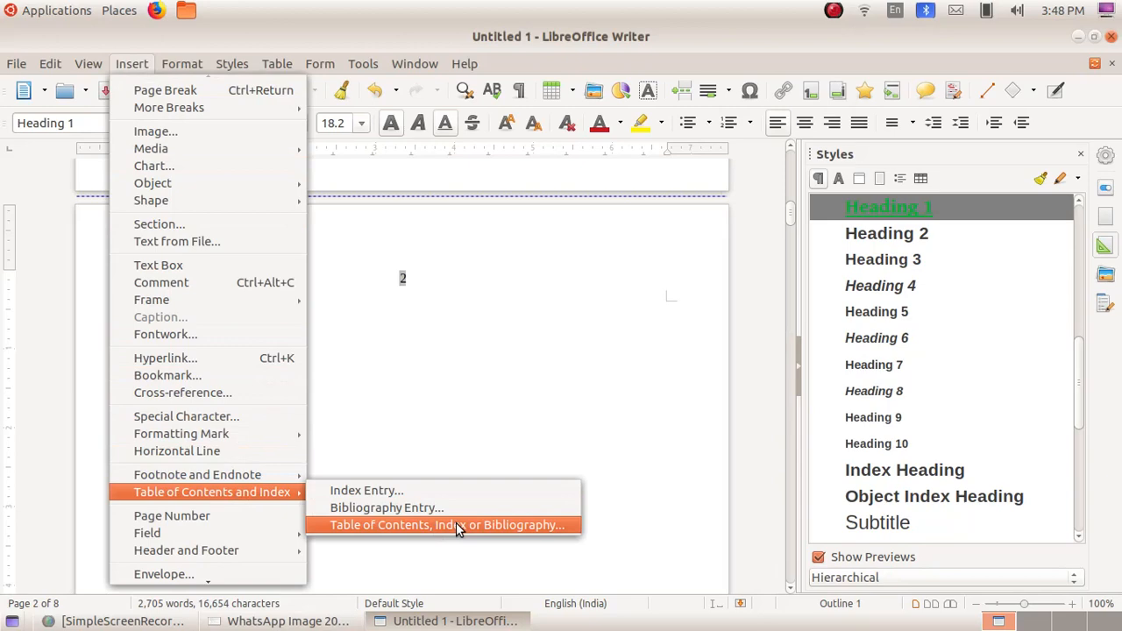
{"action": "left_click", "coordinate": [447, 524]}
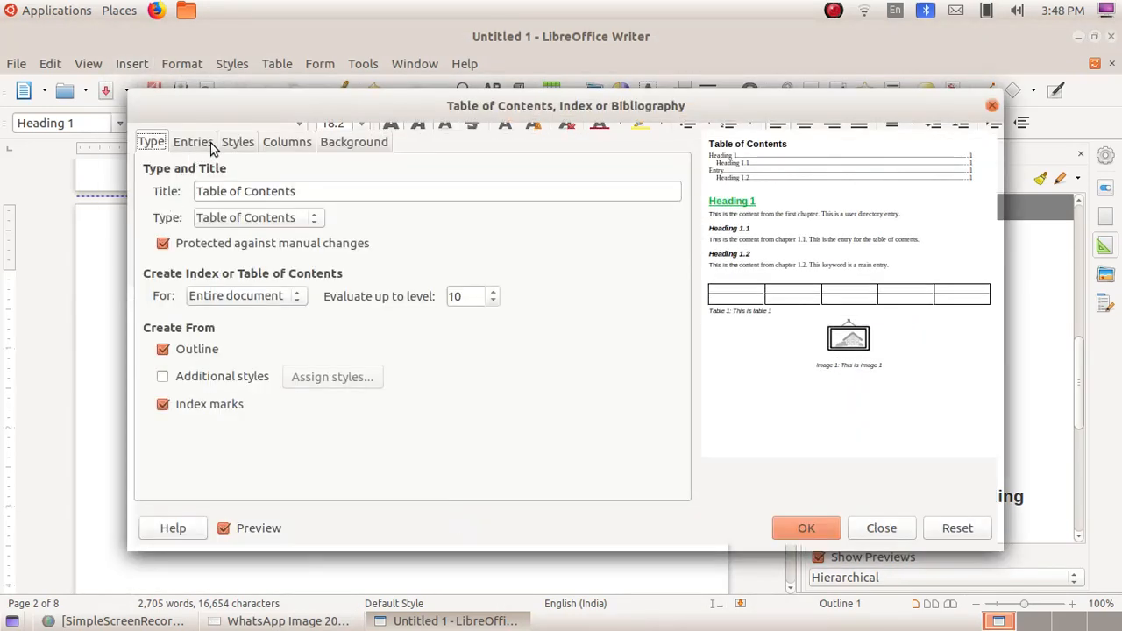
{"action": "mouse_move", "coordinate": [806, 528]}
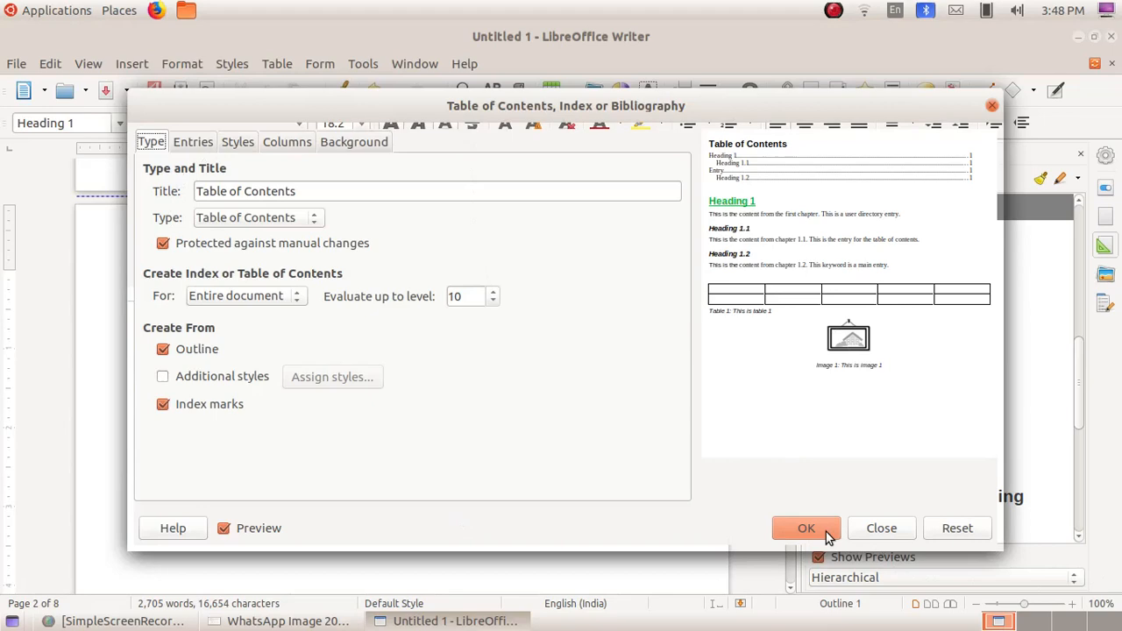
{"action": "left_click", "coordinate": [807, 527]}
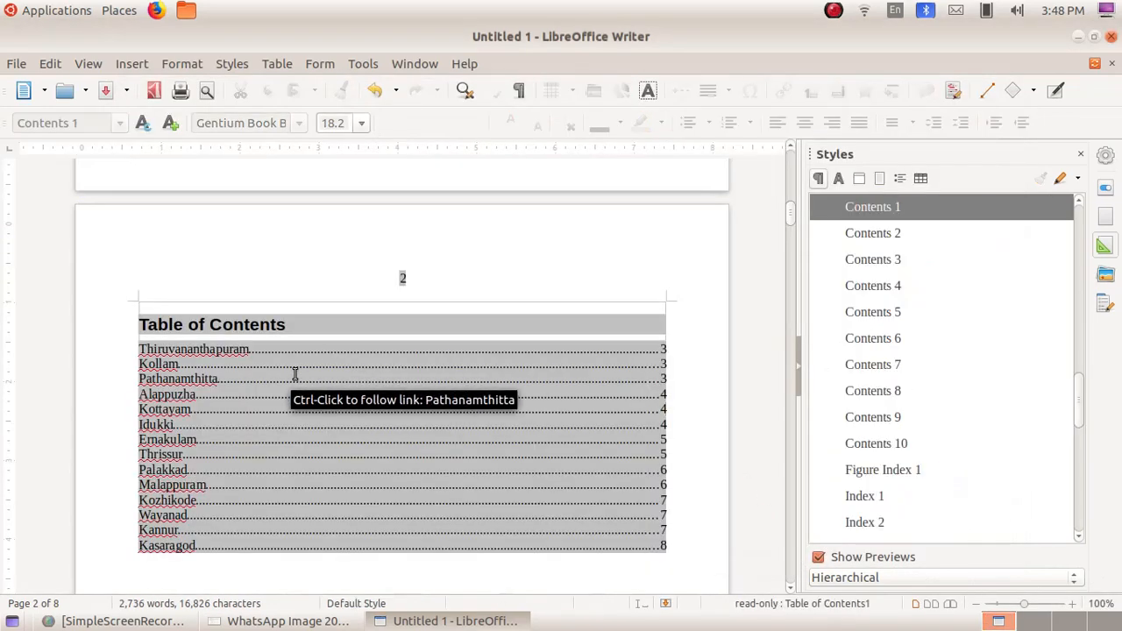
{"action": "scroll", "scroll_direction": "up", "scroll_amount": 3}
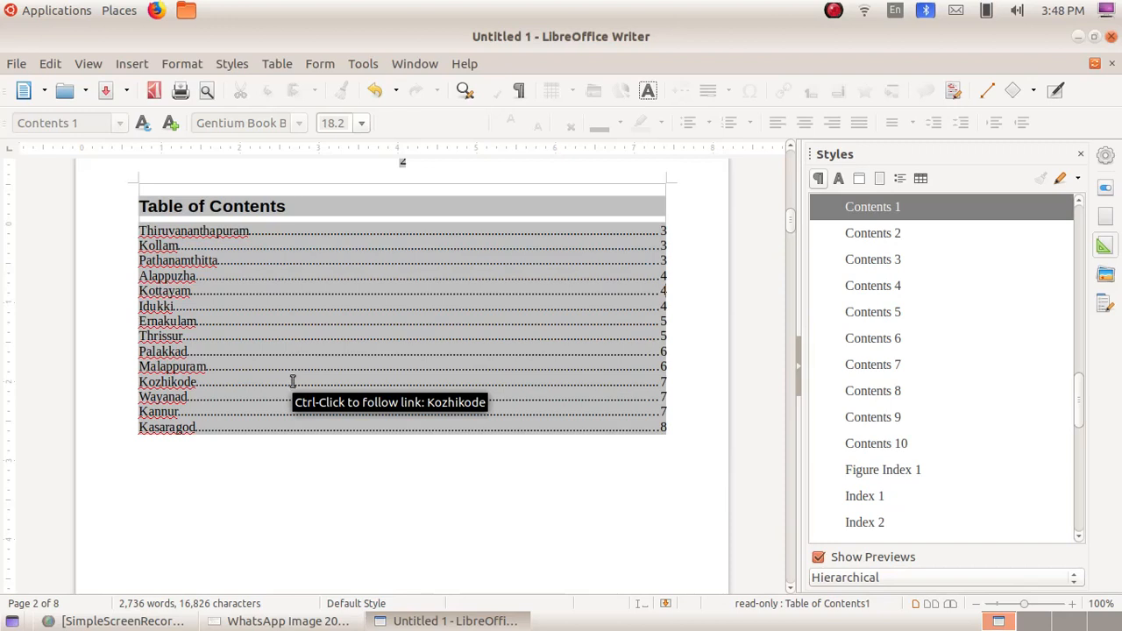
{"action": "mouse_move", "coordinate": [290, 366]}
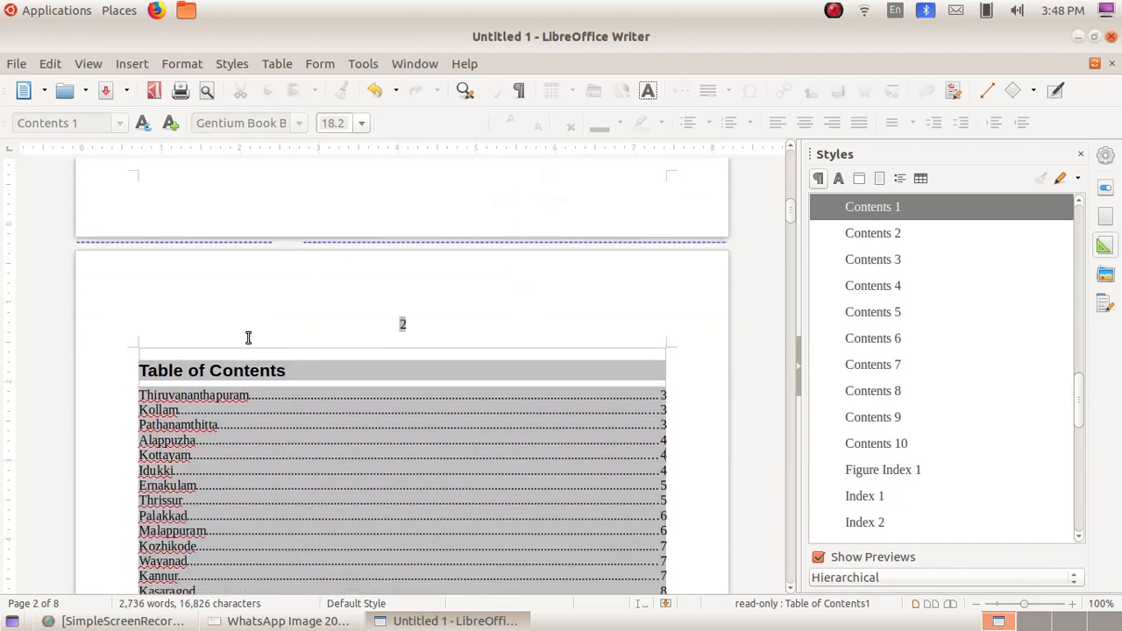
Step: Save the document as Activity 3 in the Exam 10 folder
{"action": "left_click", "coordinate": [16, 64]}
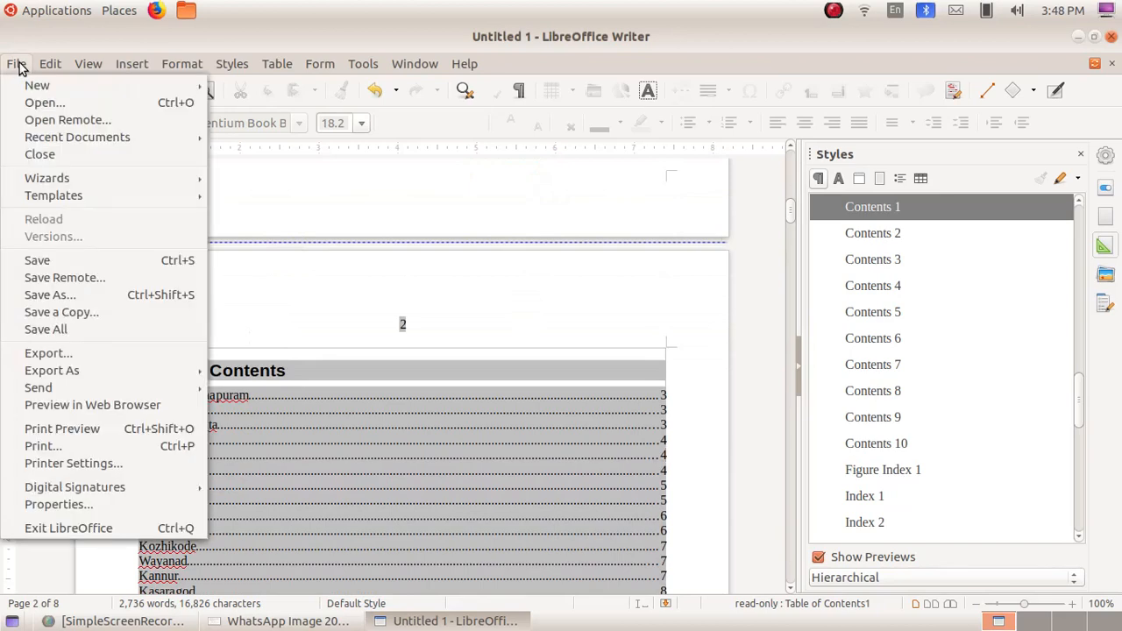
{"action": "mouse_move", "coordinate": [49, 295]}
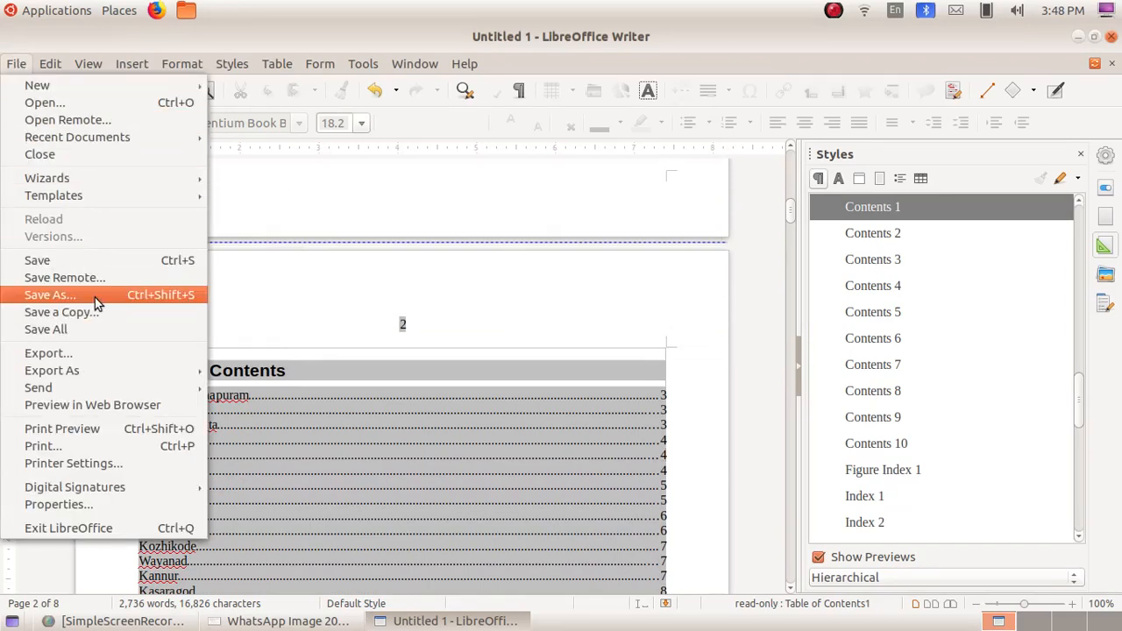
{"action": "left_click", "coordinate": [49, 295]}
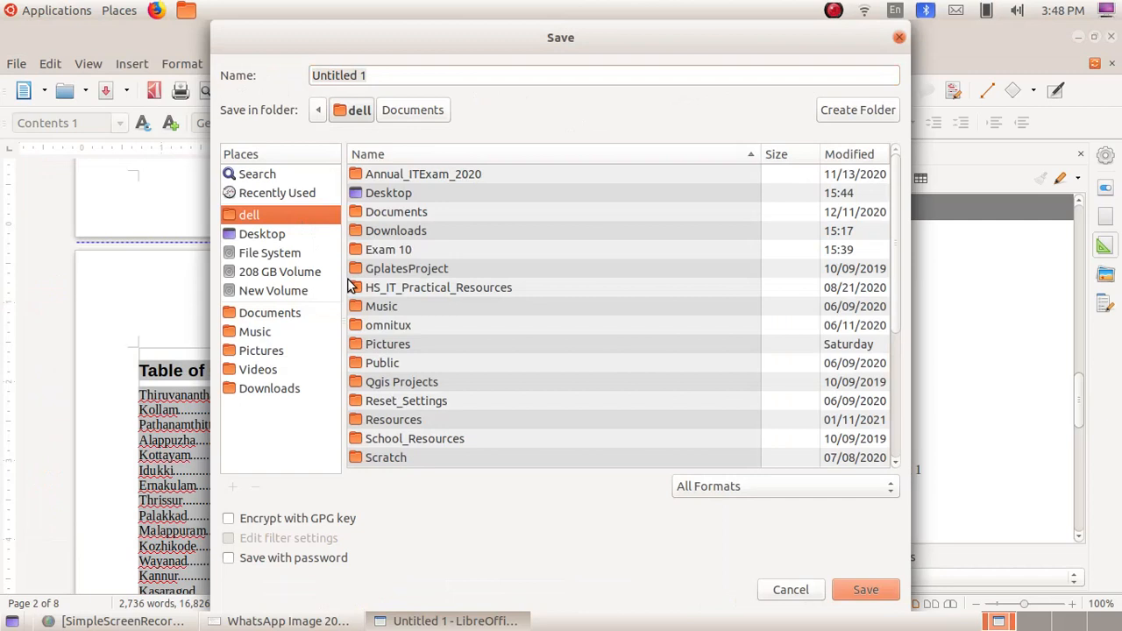
{"action": "double_click", "coordinate": [388, 249]}
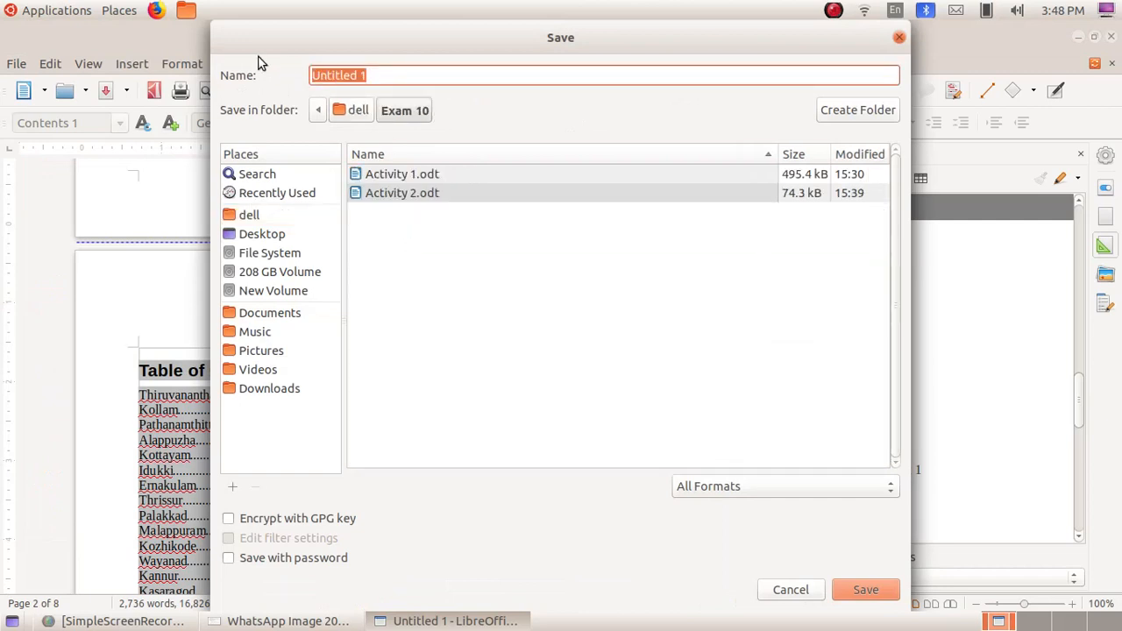
{"action": "type", "text": "Activity 3"}
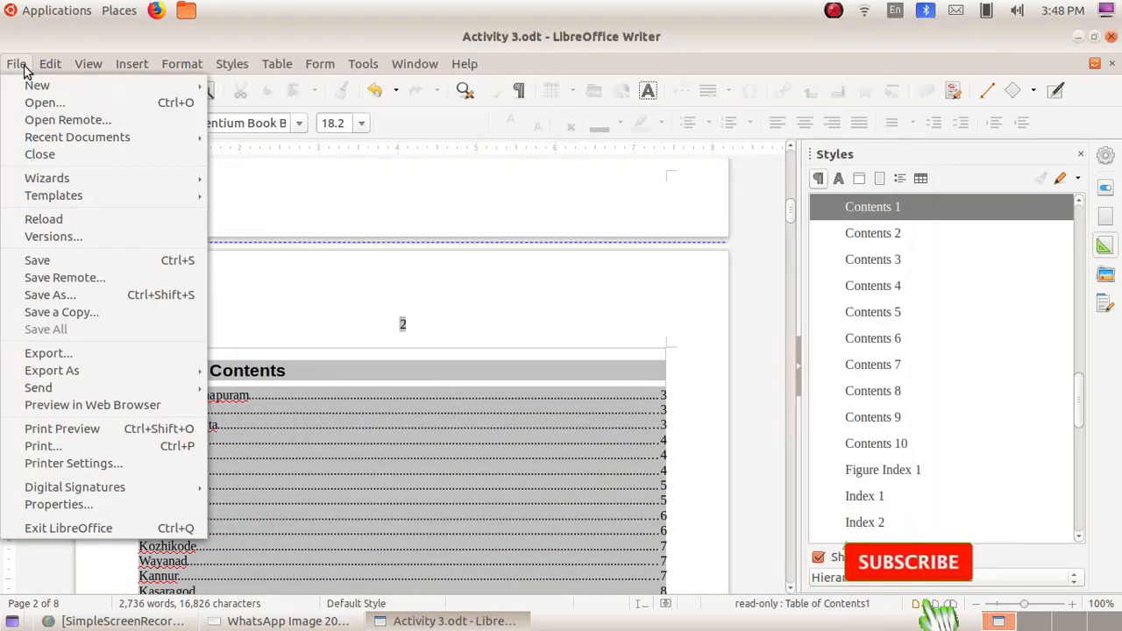
{"action": "mouse_move", "coordinate": [68, 528]}
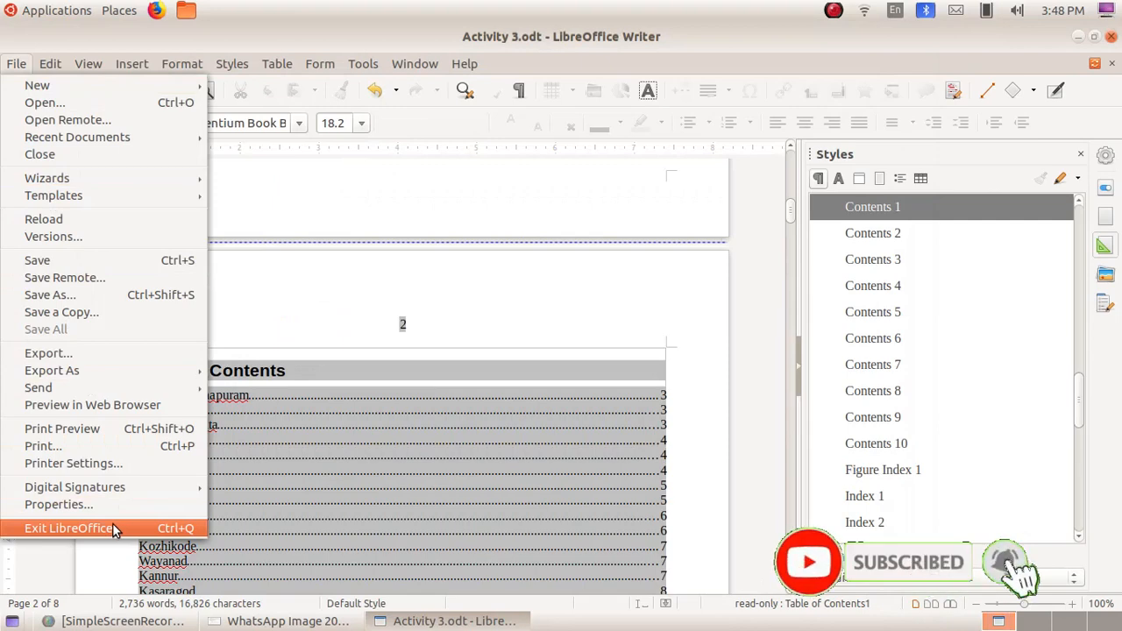